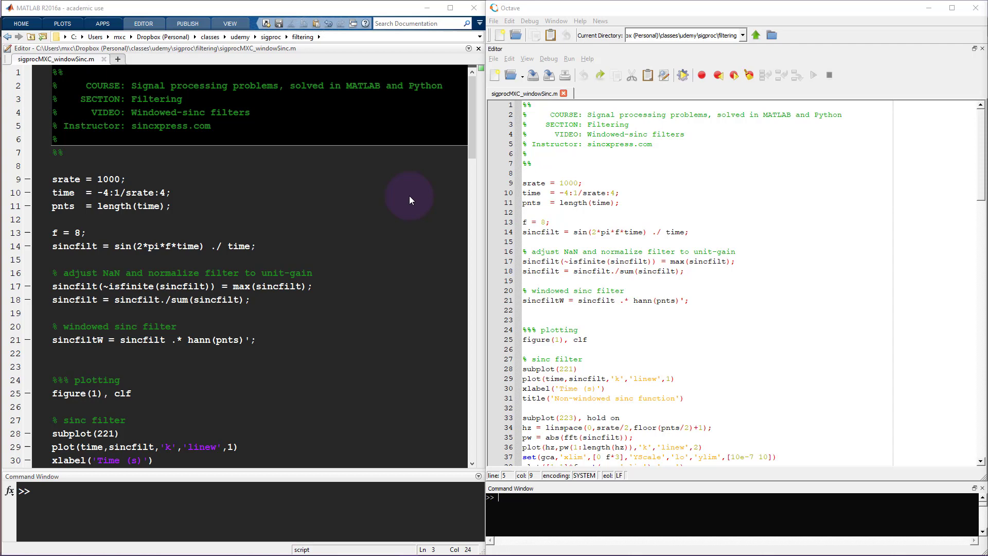
mouse_move(145, 136)
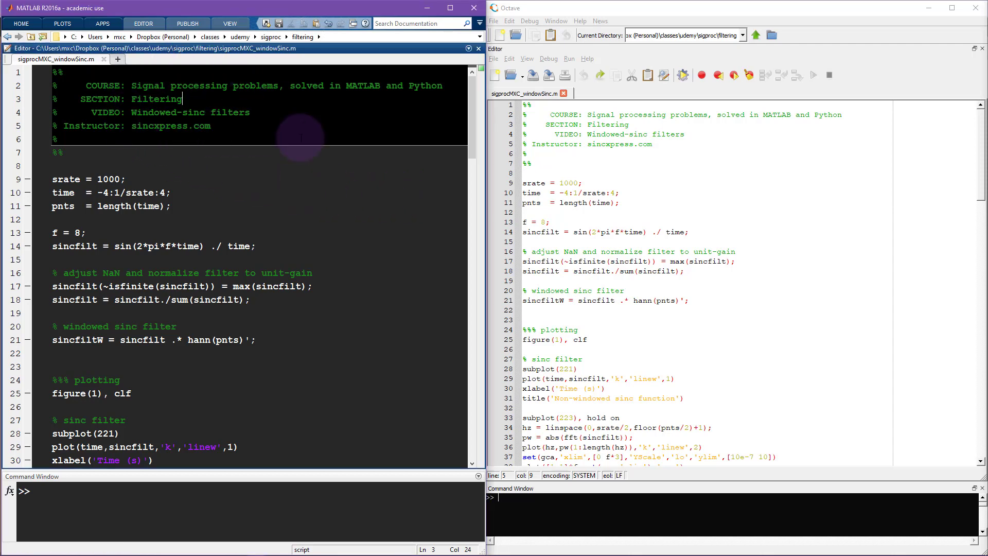
mouse_move(289, 168)
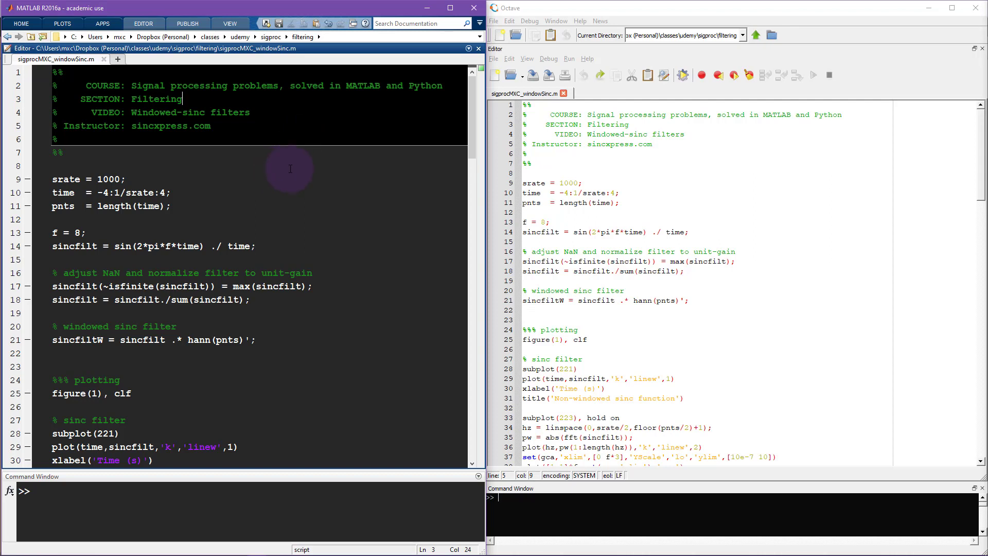
mouse_move(339, 209)
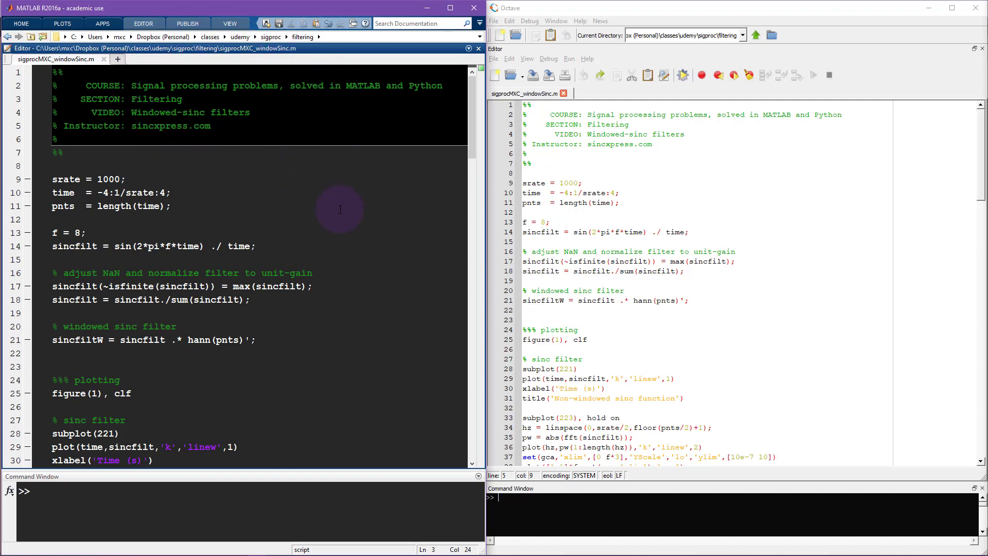
mouse_move(248, 217)
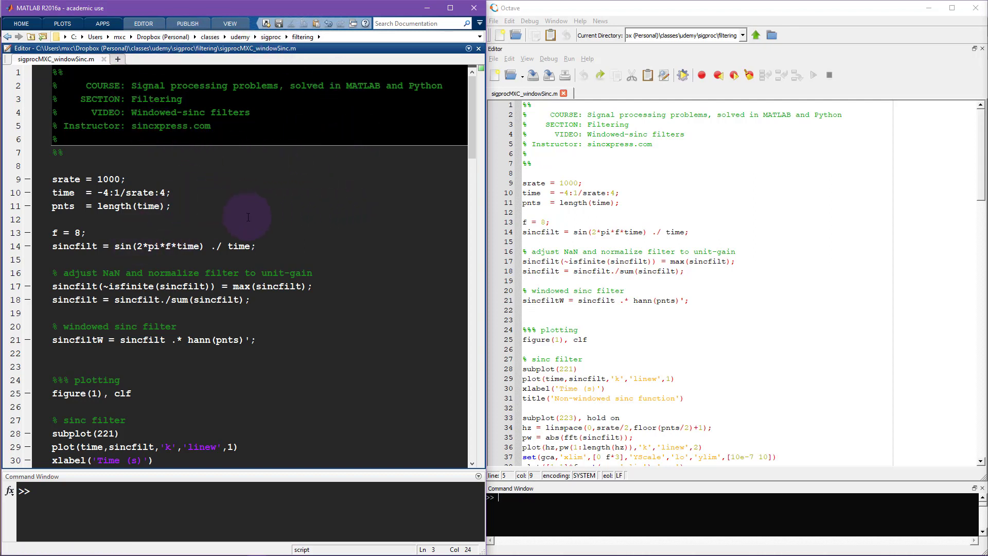
mouse_move(278, 211)
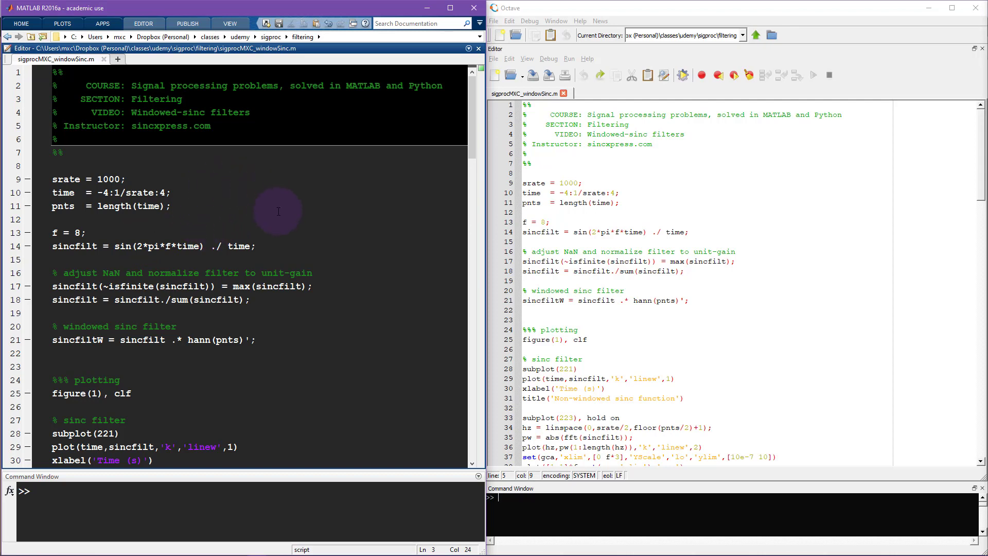
mouse_move(256, 180)
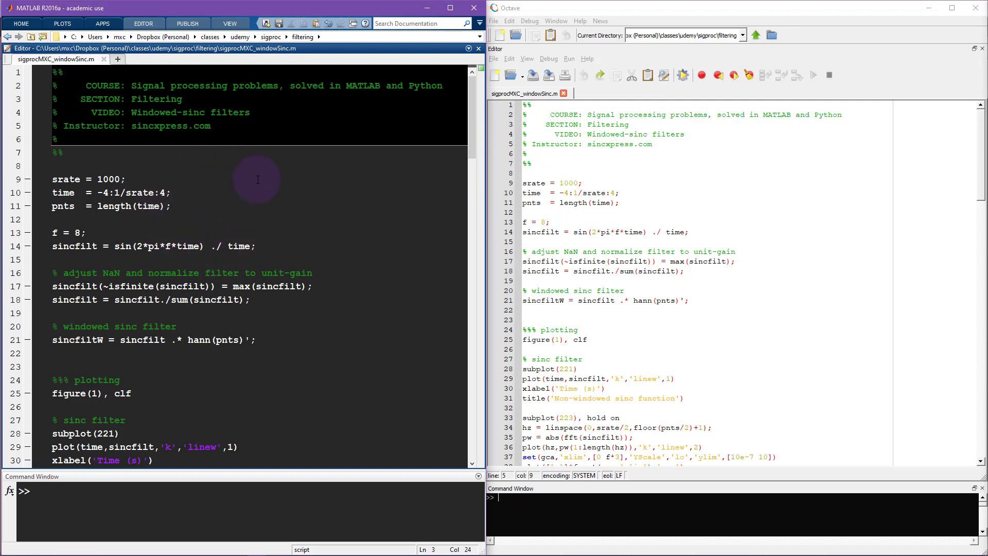
Step: Work in the MATLAB editor with the windowed-sinc script, running it and scrolling through the code
click(183, 99)
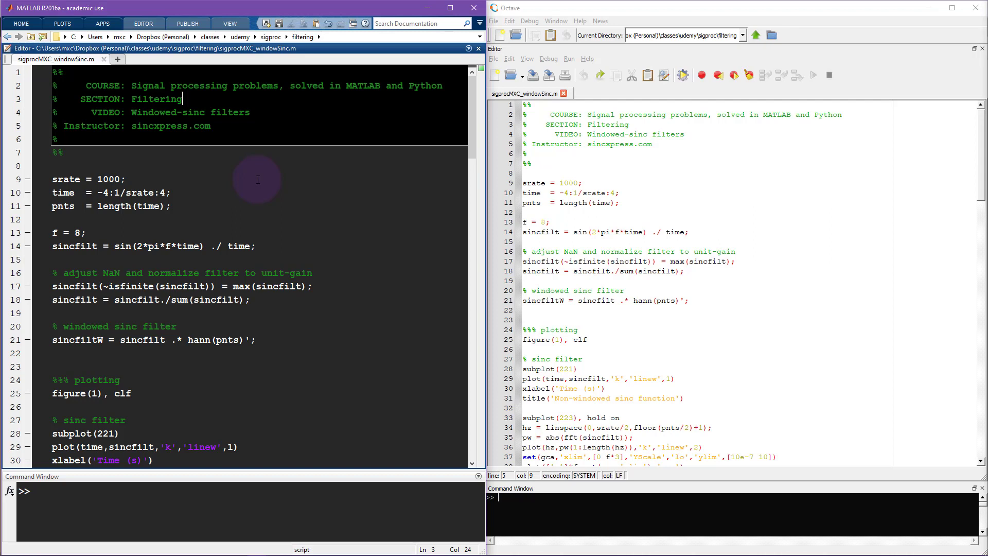
mouse_move(182, 177)
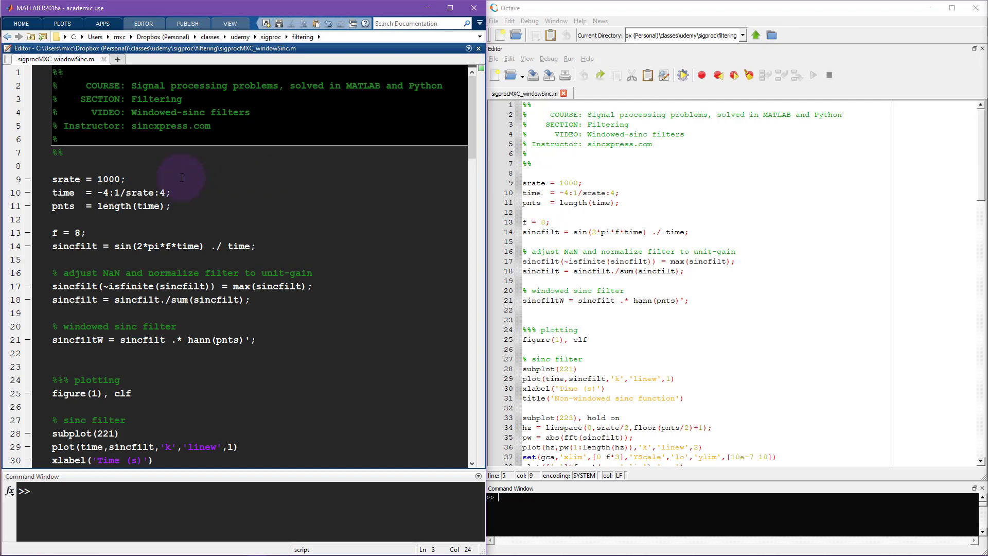
mouse_move(356, 168)
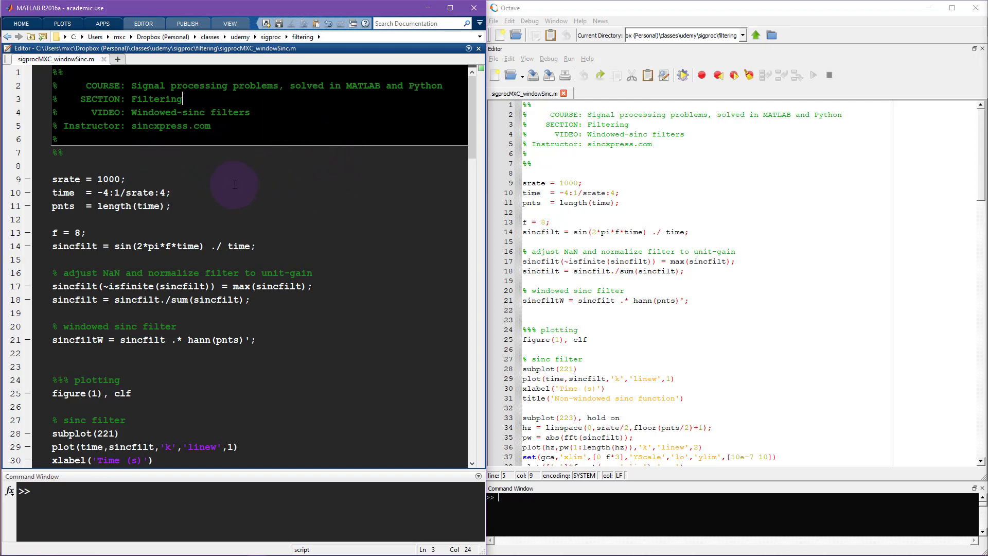
mouse_move(319, 155)
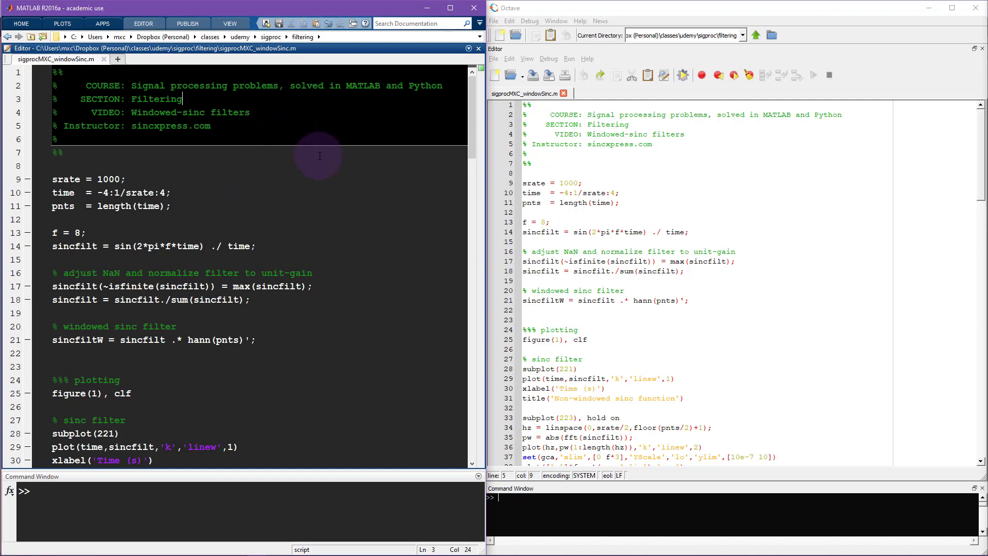
mouse_move(245, 183)
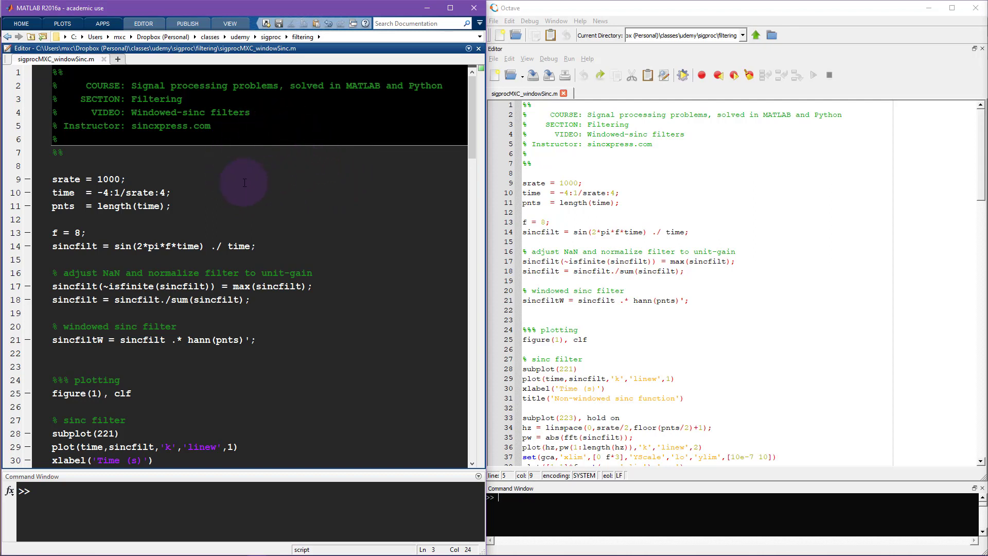
mouse_move(352, 166)
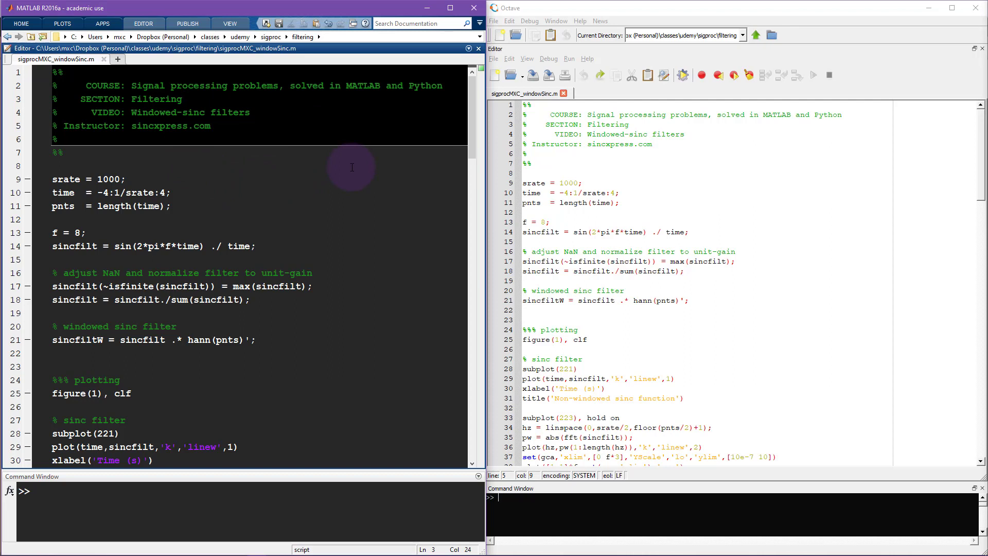
click(182, 99)
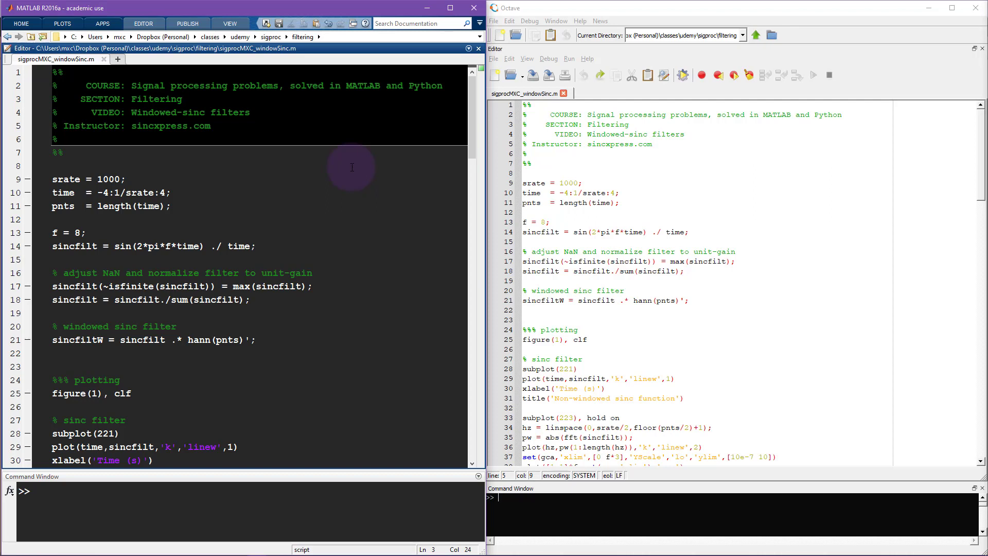
click(182, 99)
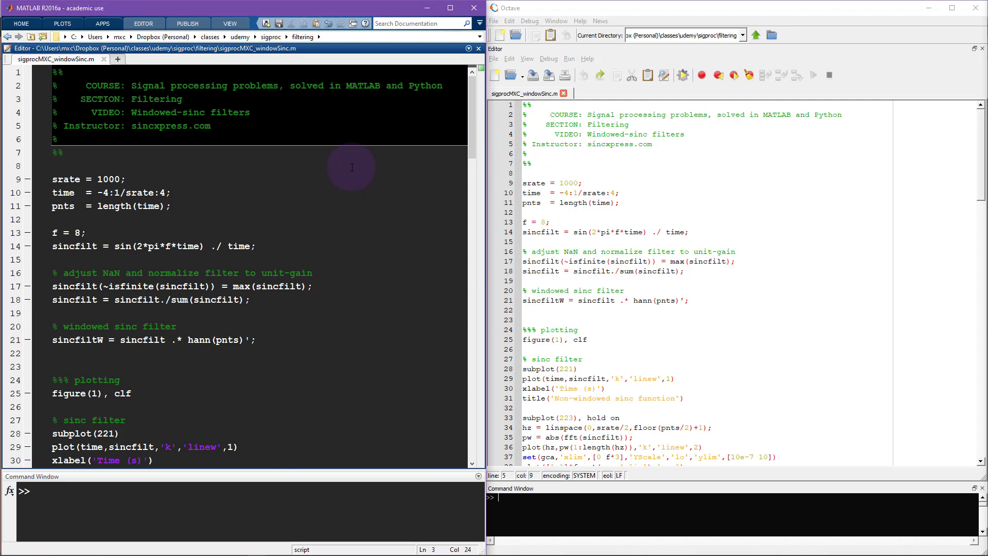
mouse_move(664, 166)
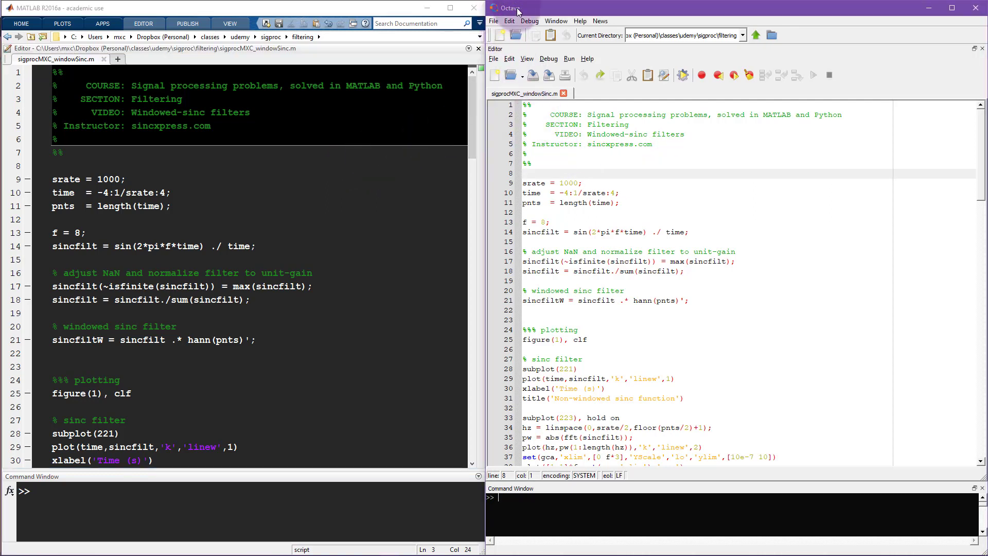
mouse_move(672, 158)
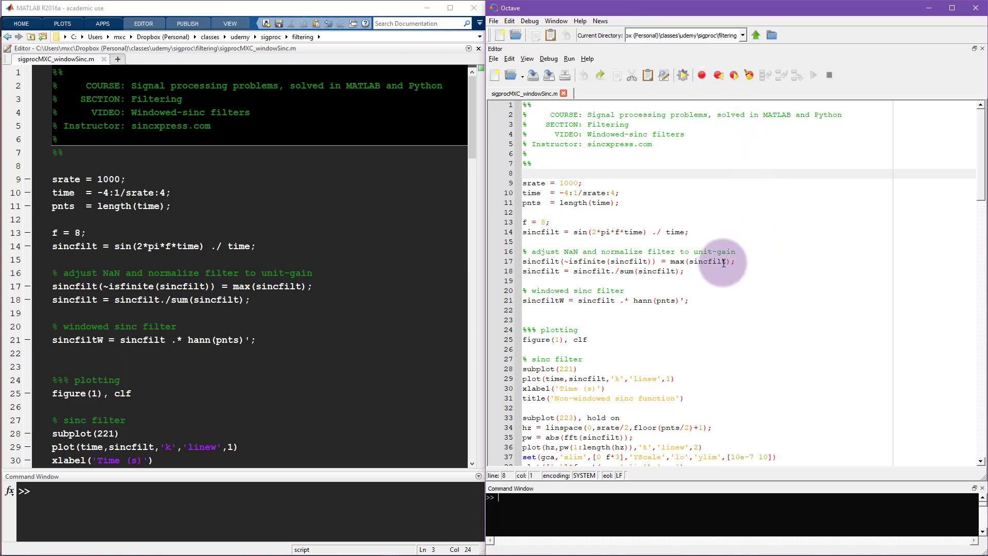
mouse_move(711, 215)
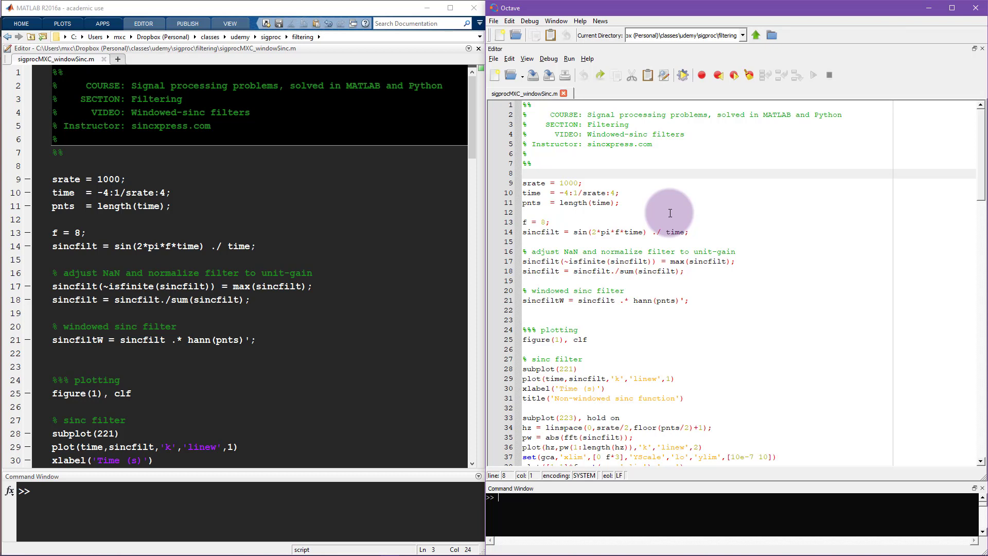
mouse_move(611, 232)
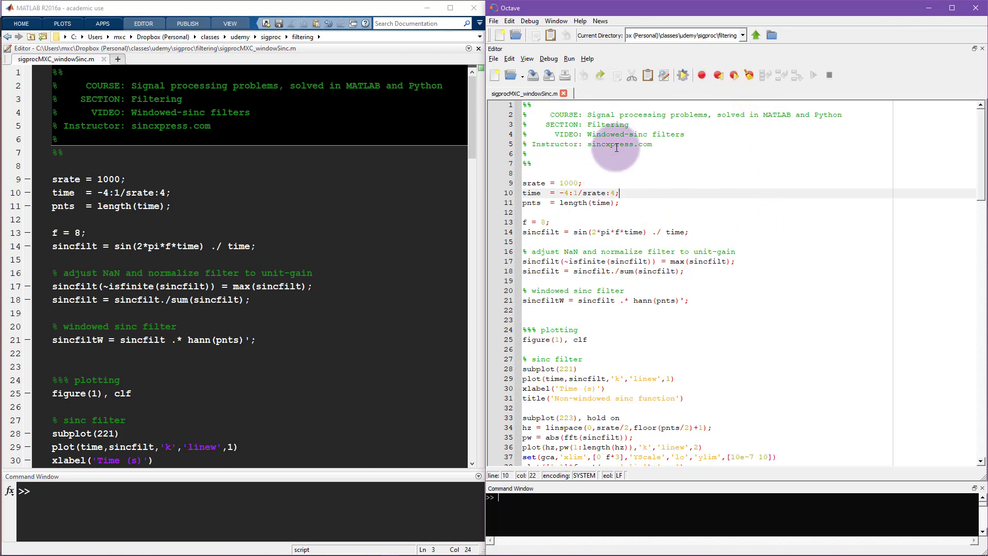
mouse_move(664, 198)
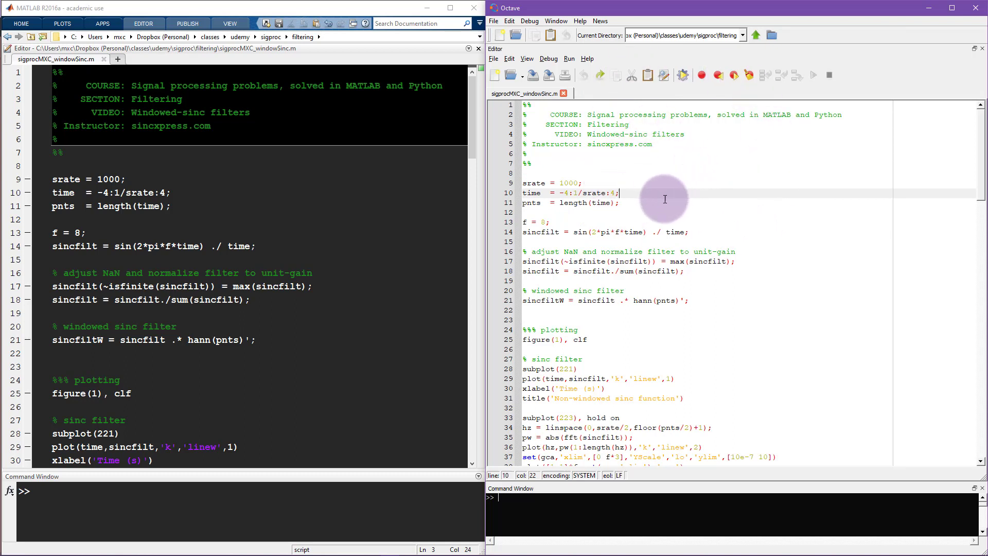
mouse_move(636, 151)
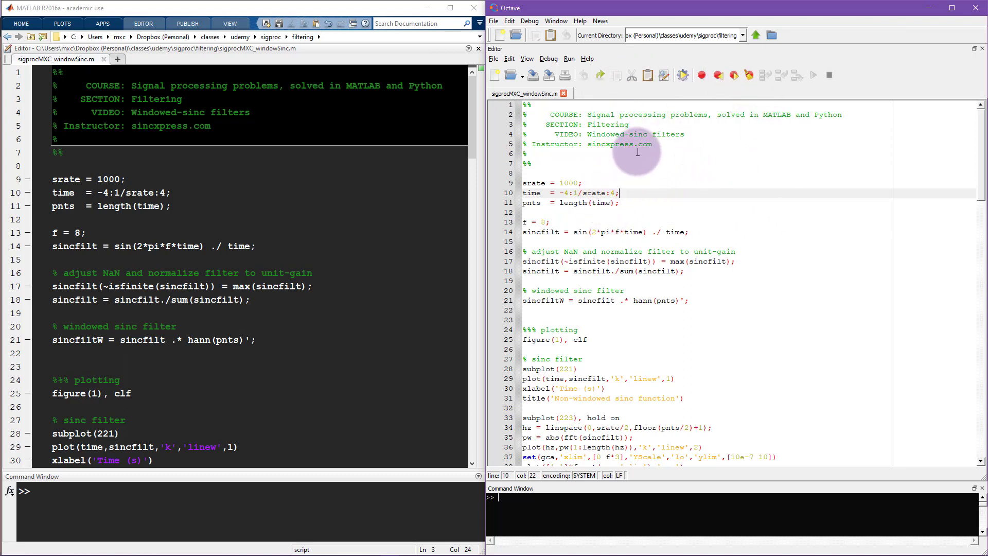
mouse_move(697, 179)
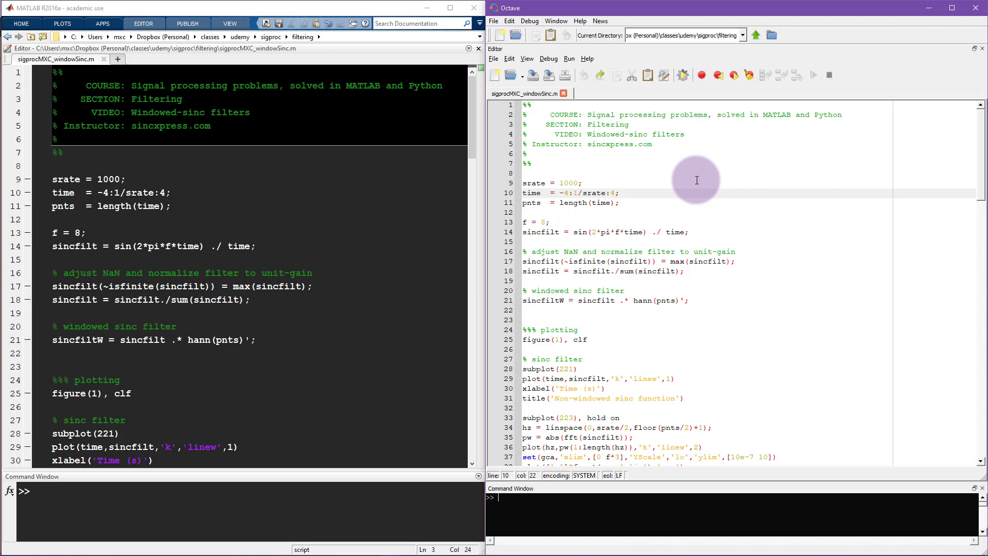
mouse_move(711, 187)
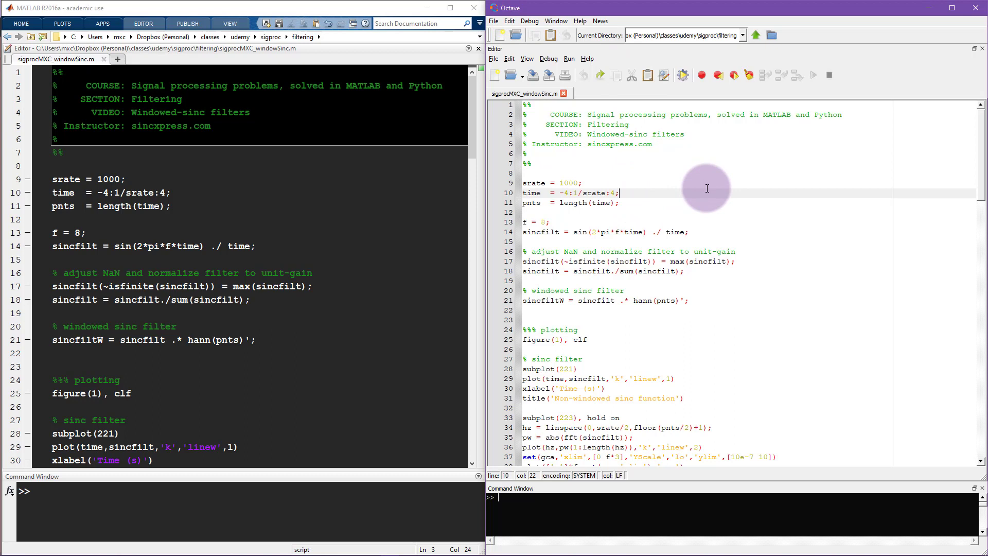
mouse_move(689, 202)
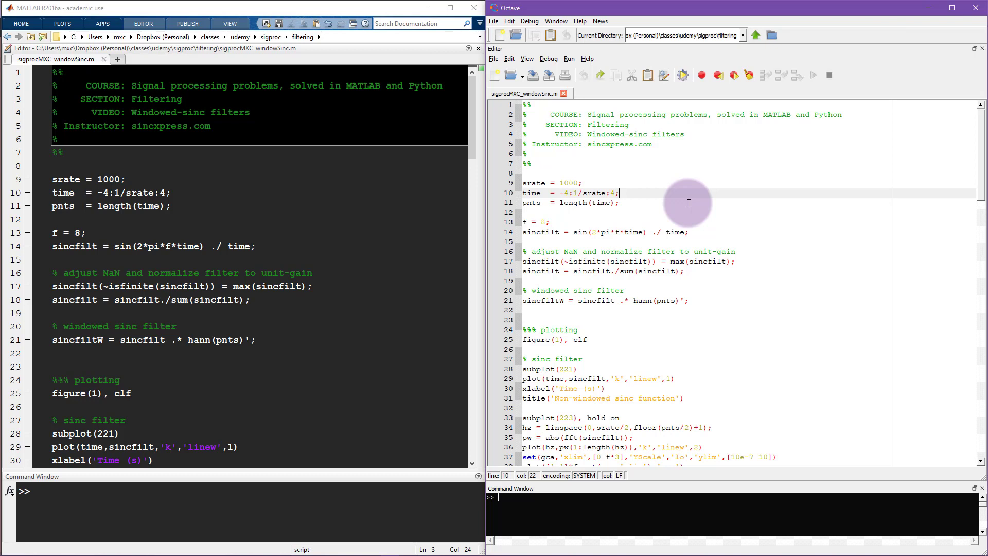
mouse_move(629, 271)
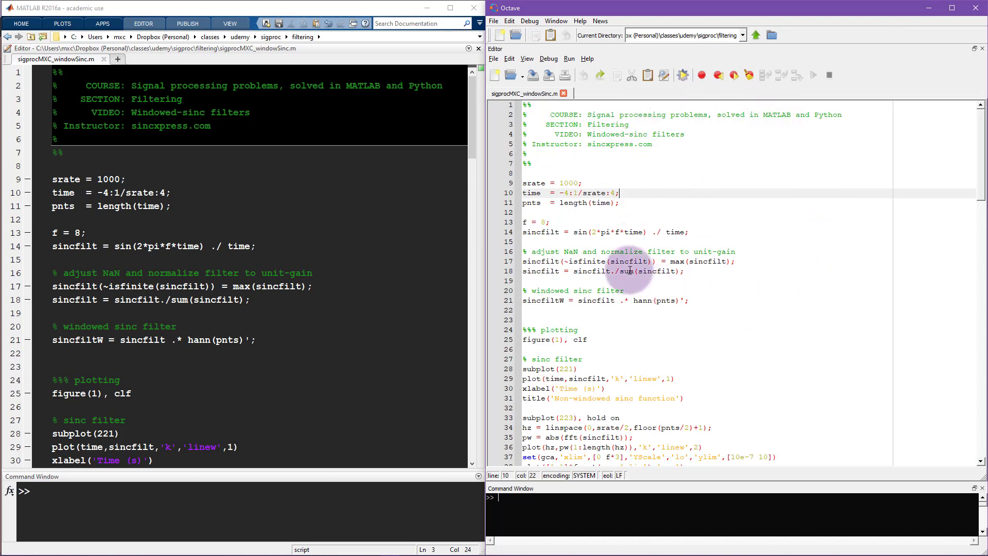
mouse_move(711, 238)
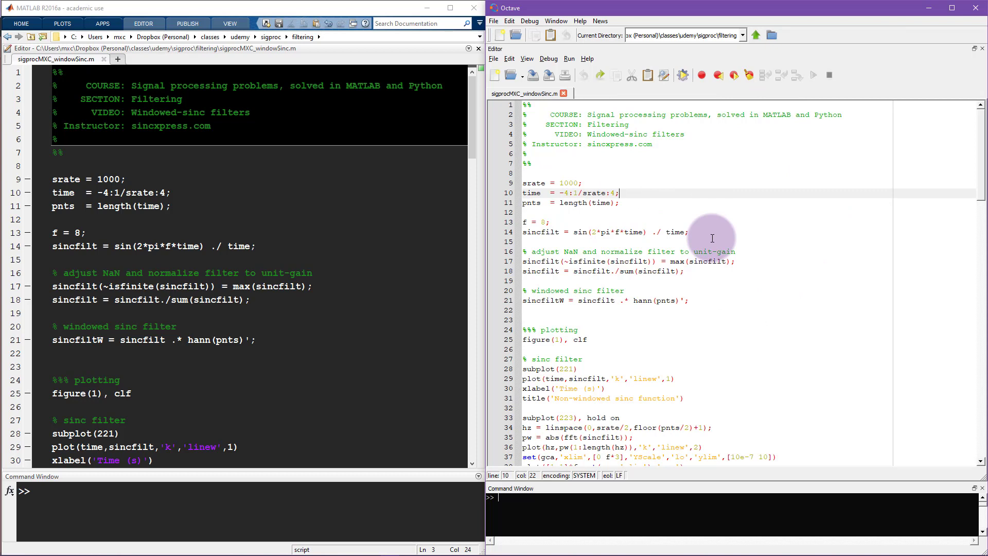
mouse_move(641, 246)
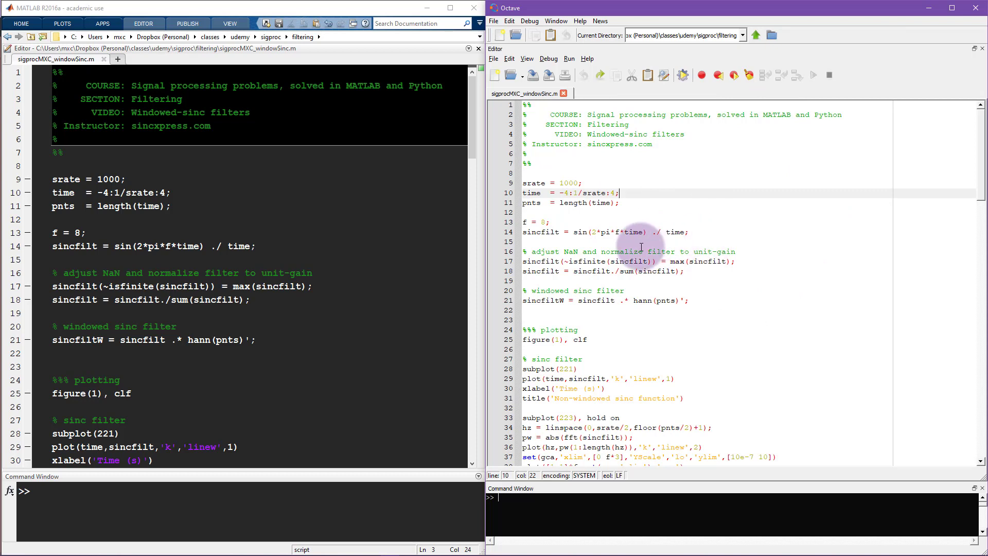
mouse_move(721, 207)
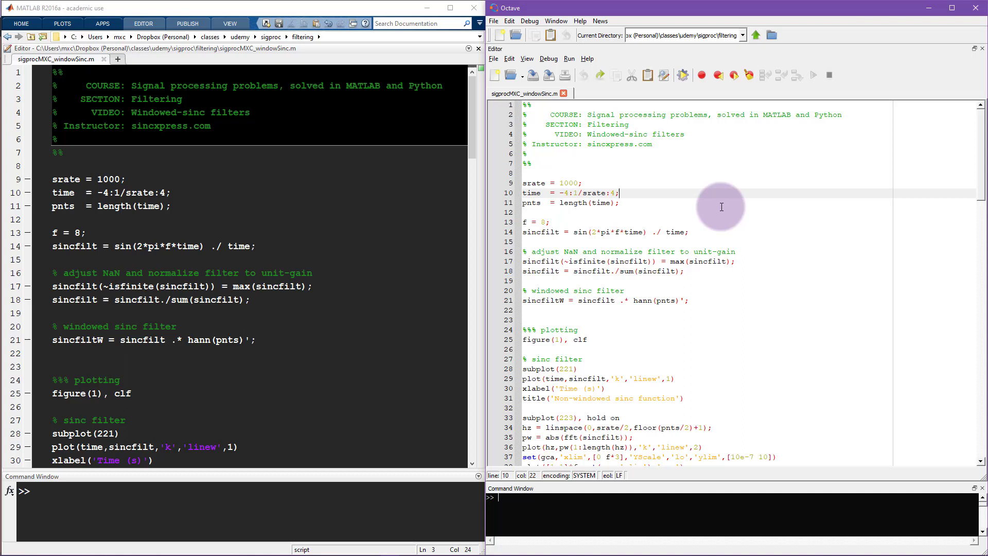
mouse_move(712, 230)
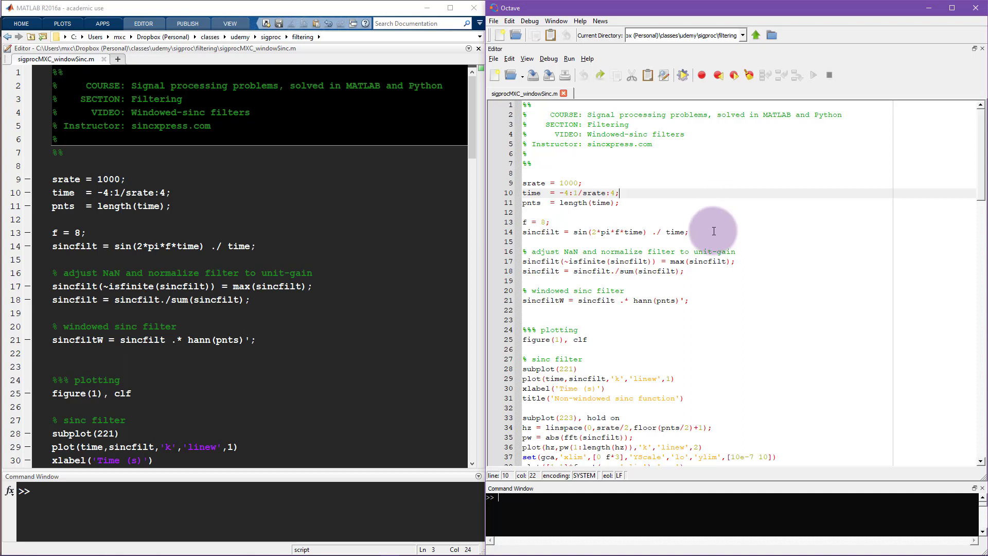
mouse_move(701, 191)
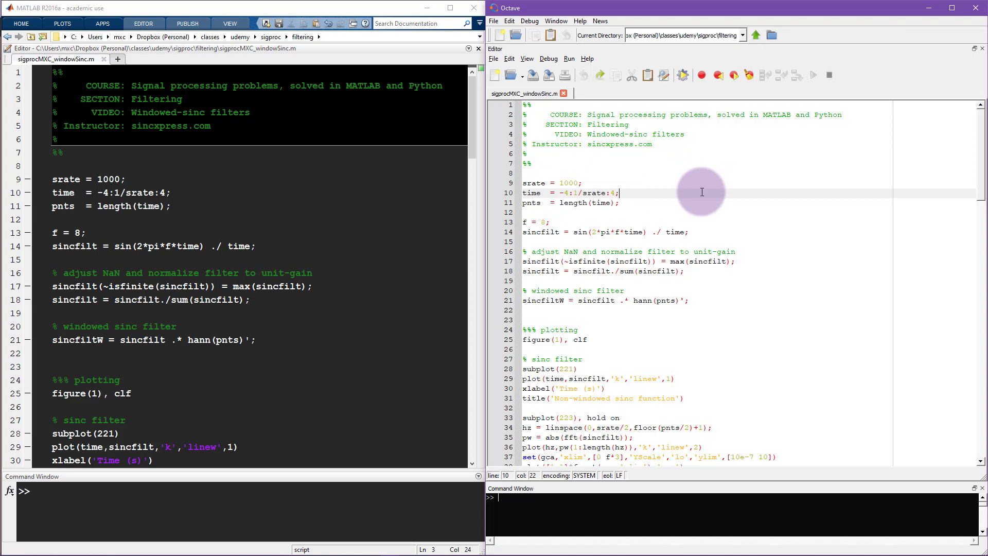
mouse_move(663, 214)
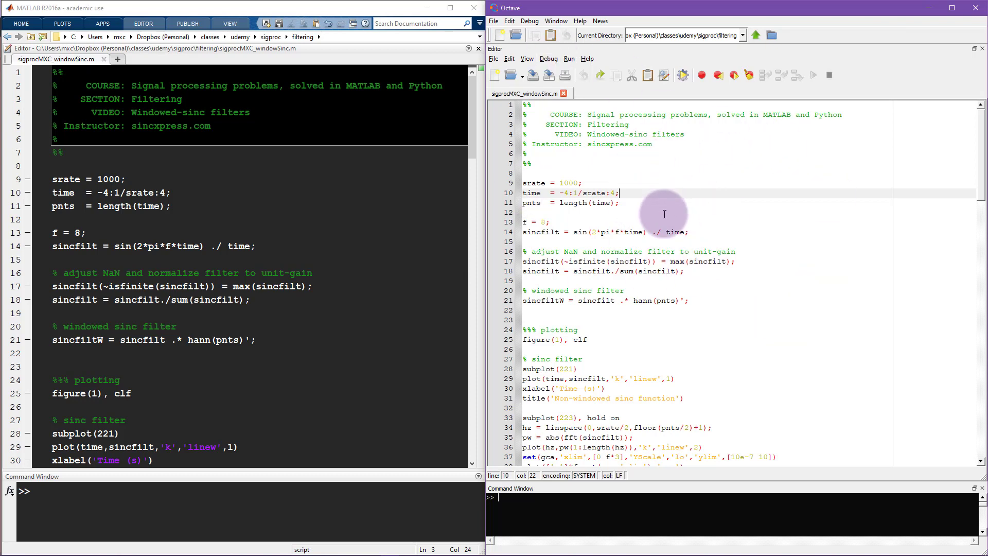
mouse_move(685, 181)
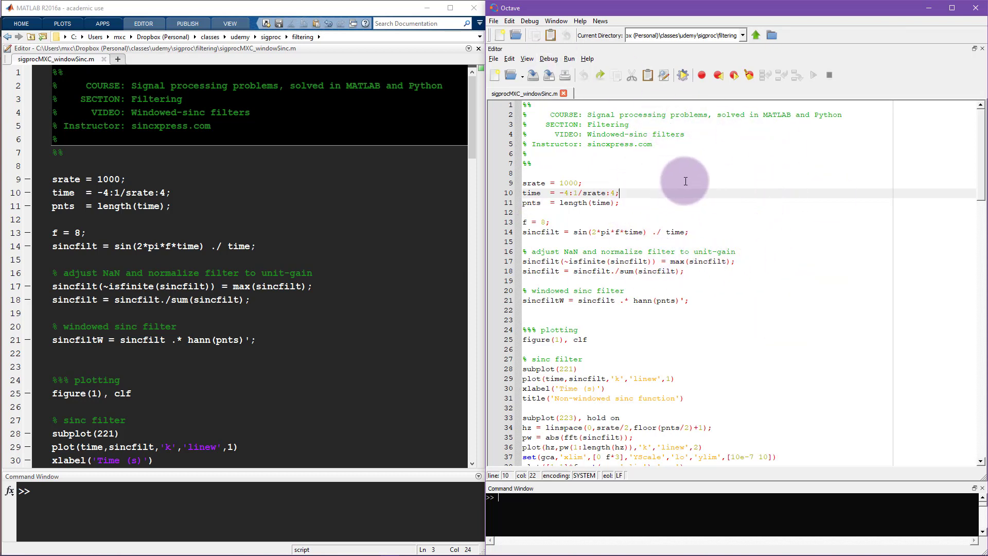
mouse_move(622, 156)
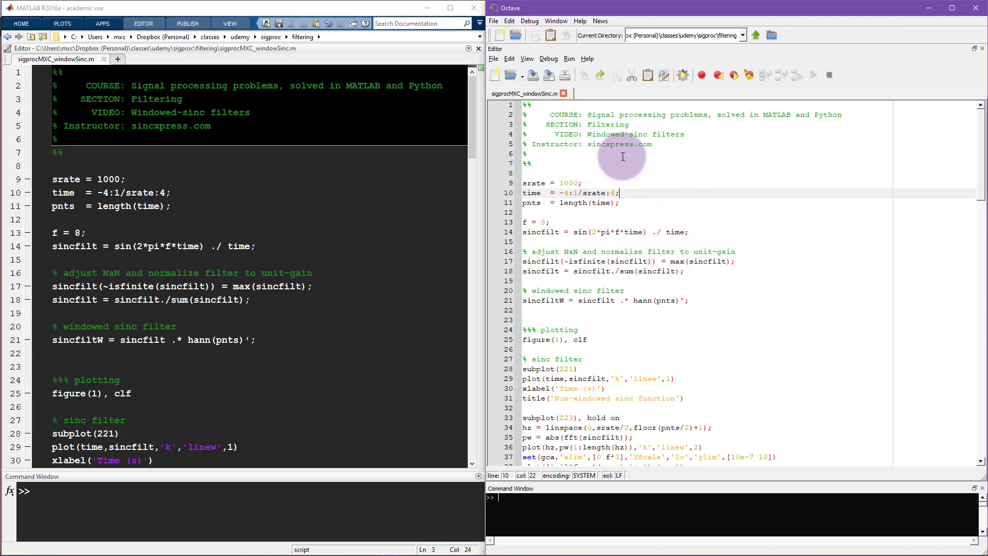
mouse_move(658, 245)
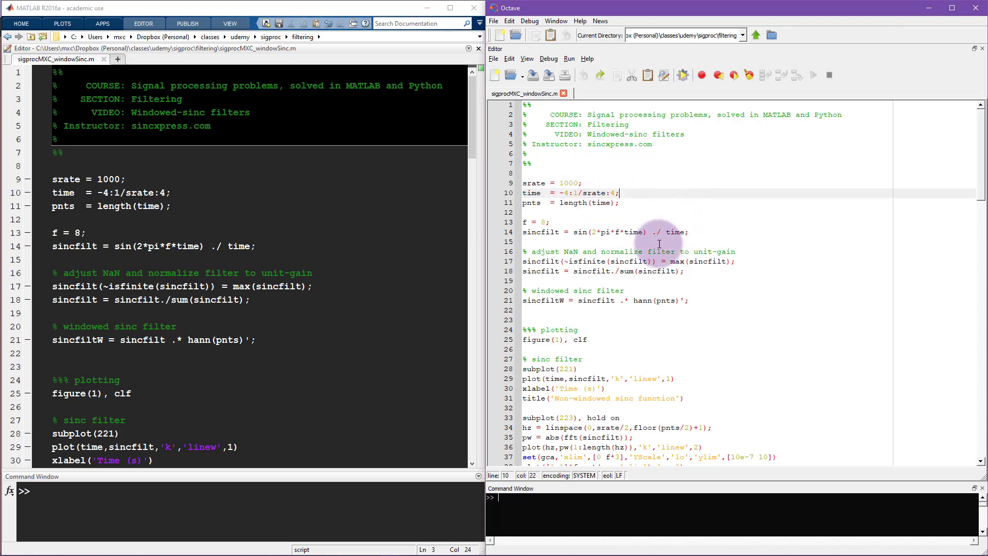
mouse_move(618, 172)
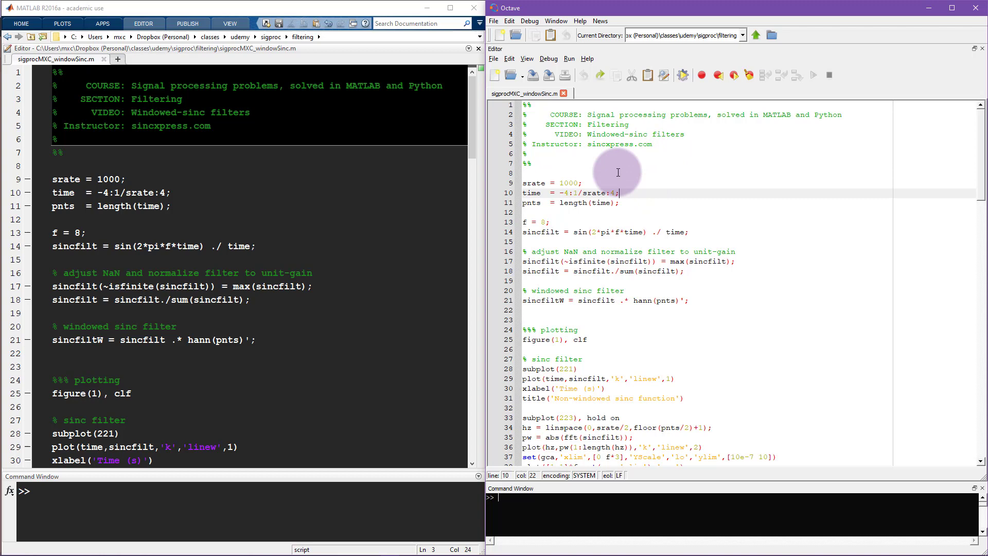
mouse_move(661, 211)
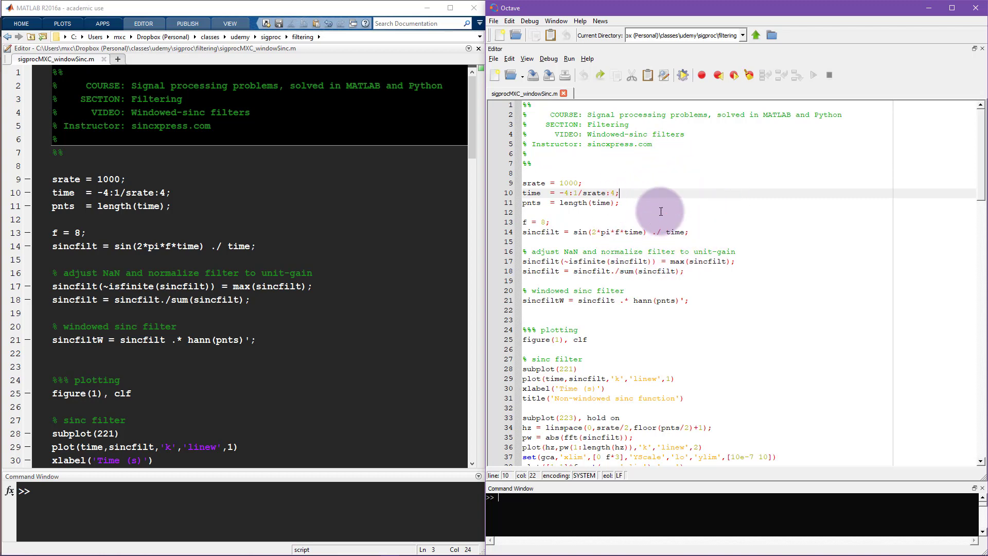
mouse_move(423, 256)
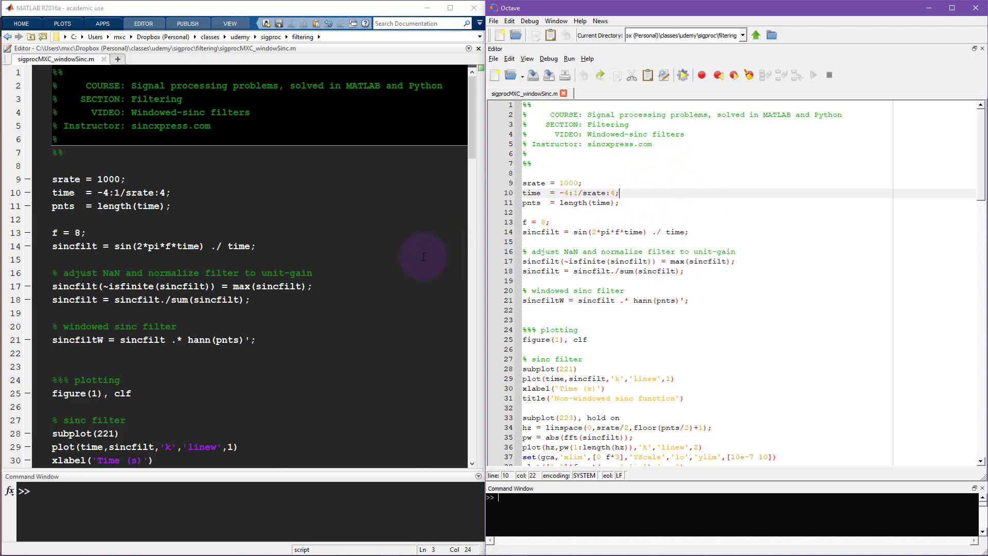
click(549, 223)
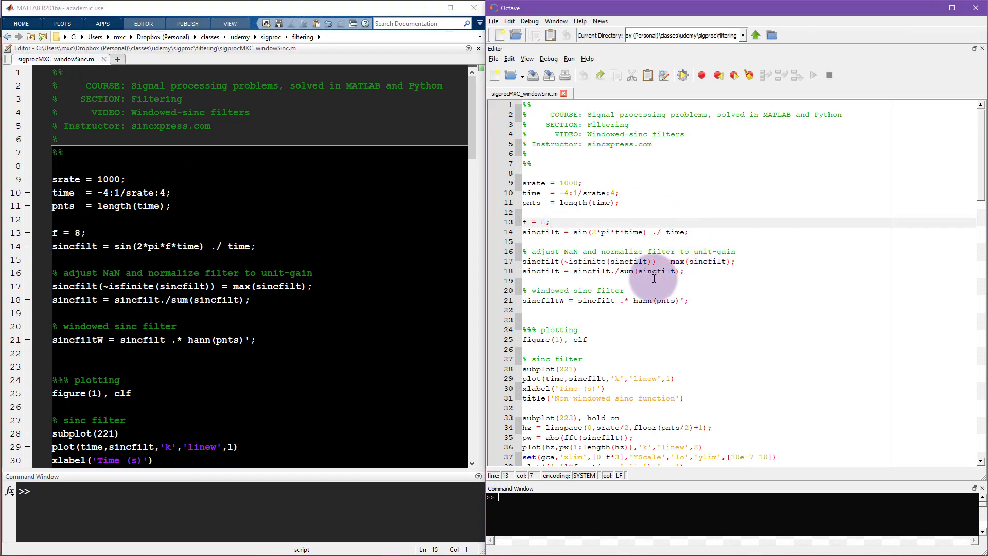
mouse_move(692, 251)
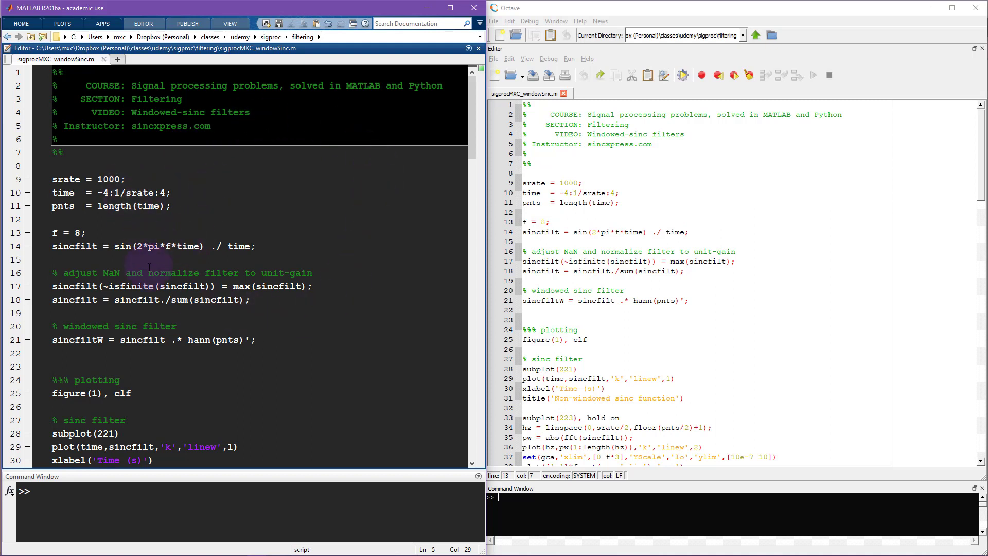
click(563, 202)
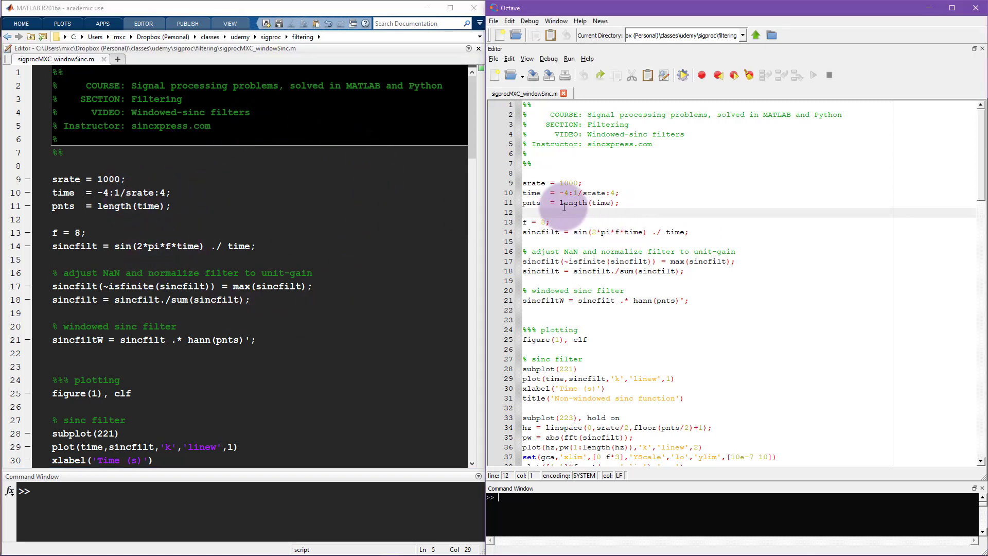
mouse_move(608, 199)
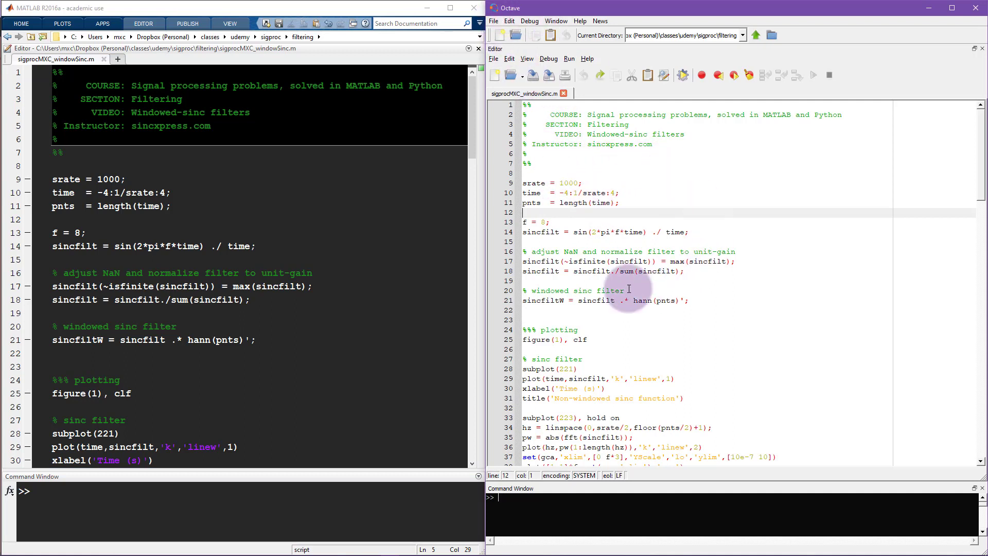
mouse_move(685, 221)
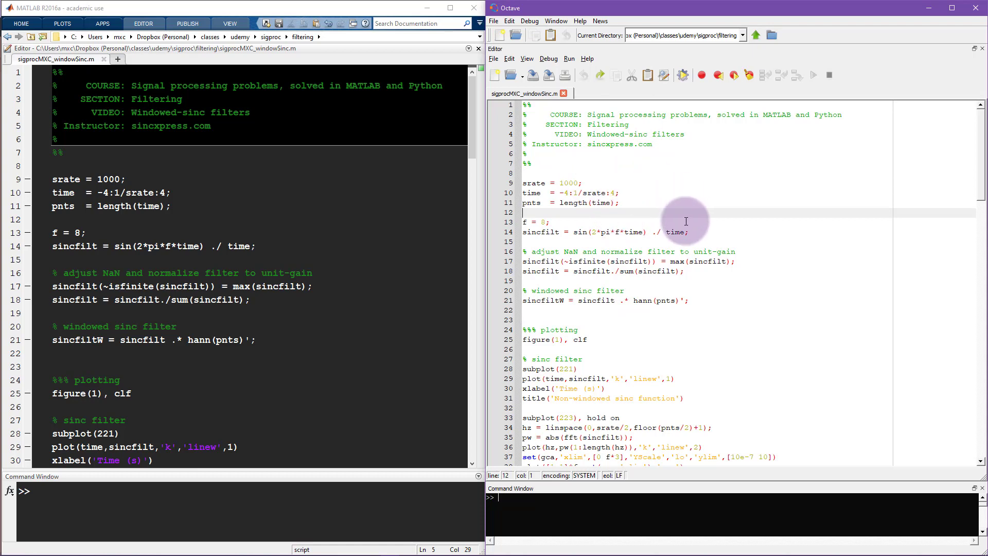
mouse_move(608, 217)
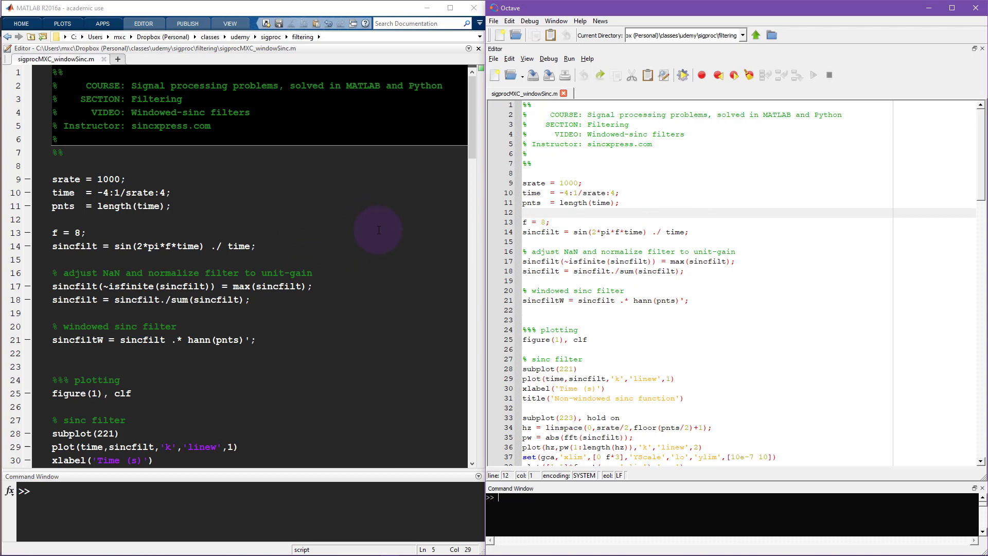
mouse_move(274, 213)
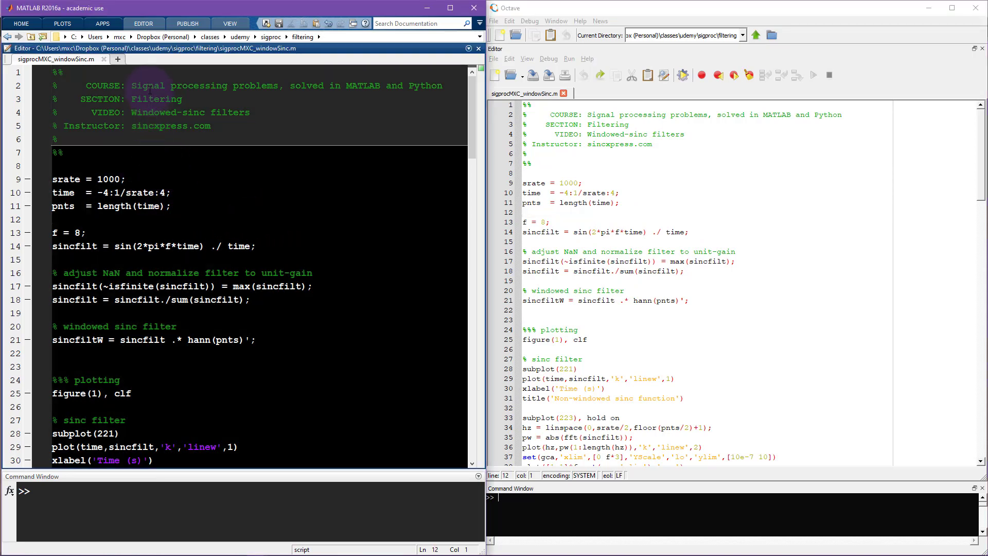
double_click(176, 85)
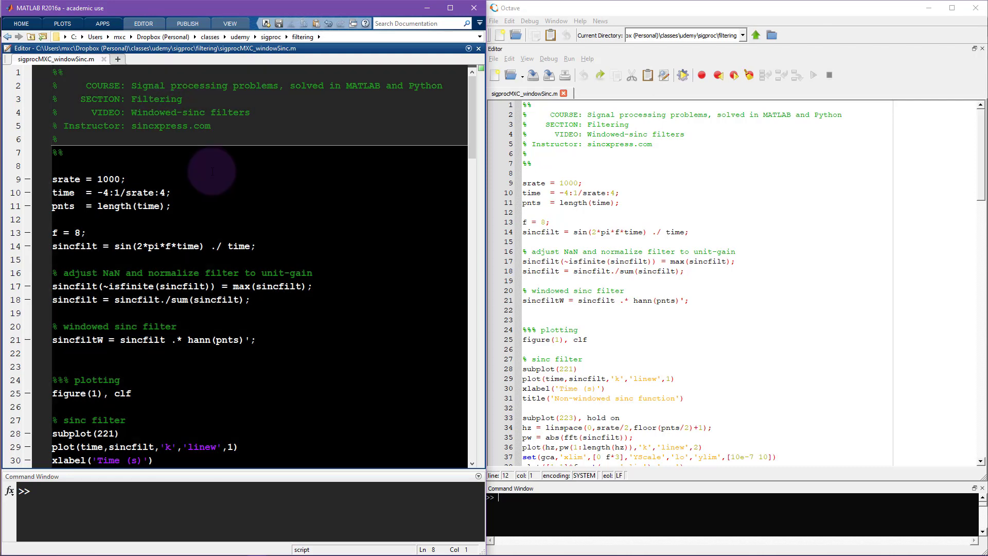
scroll(down, 3)
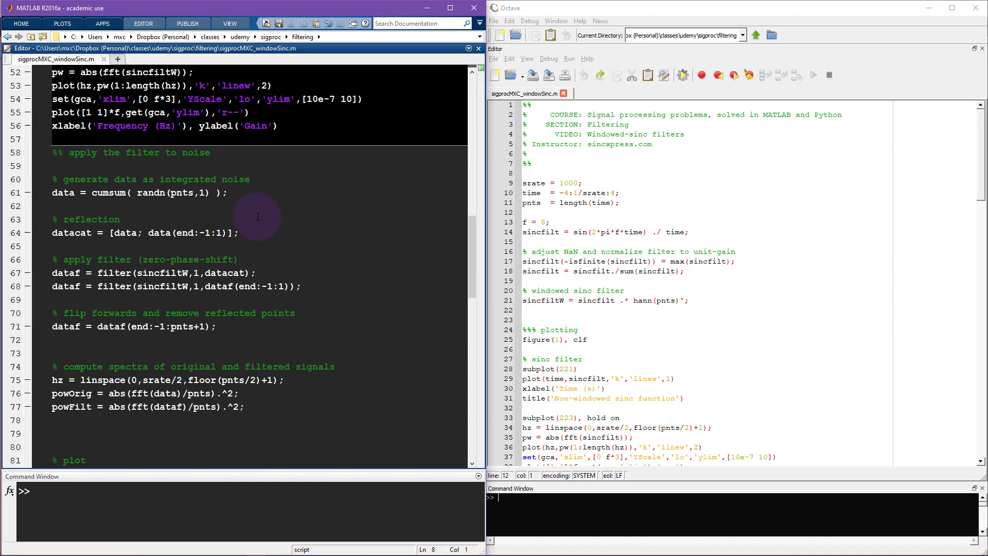
scroll(down, 3)
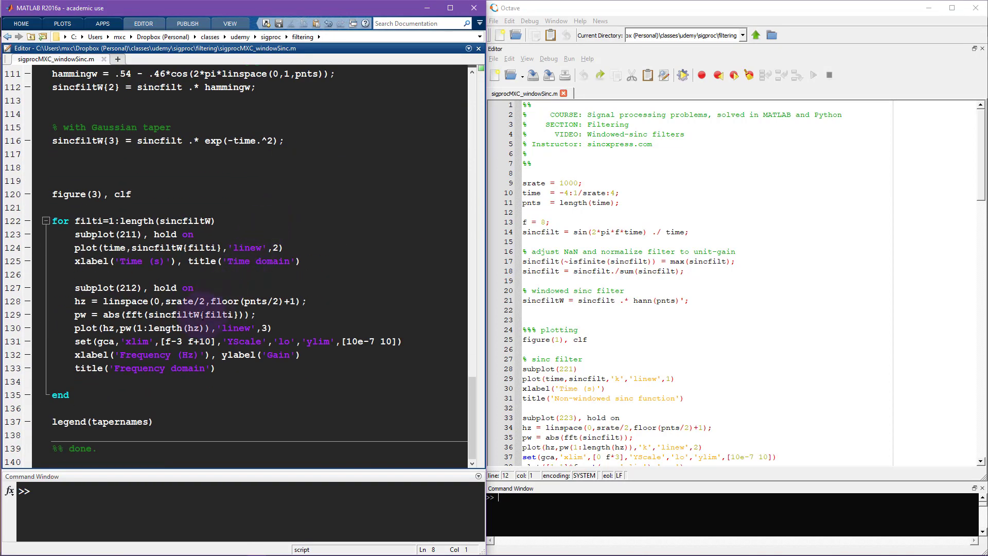
scroll(up, 3)
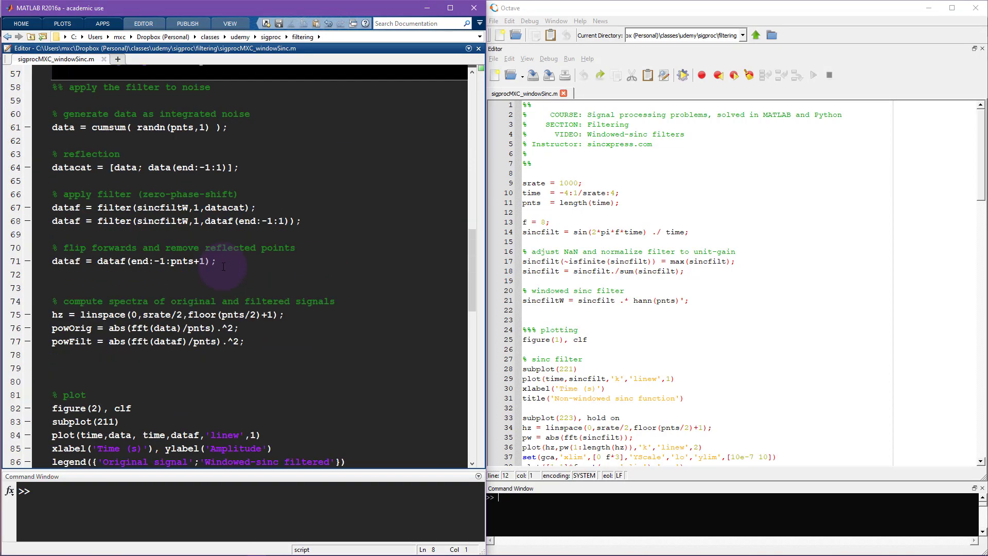
scroll(up, 3)
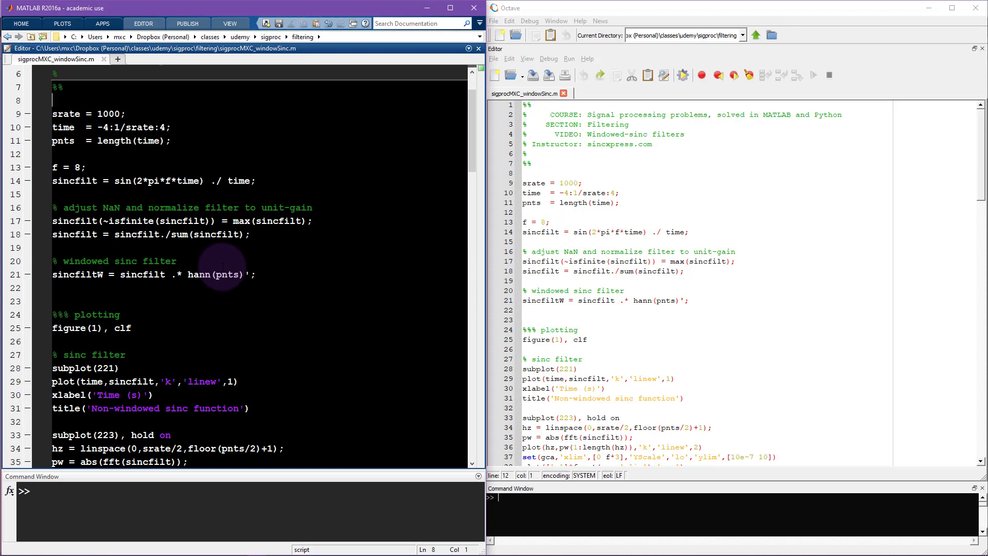
mouse_move(296, 193)
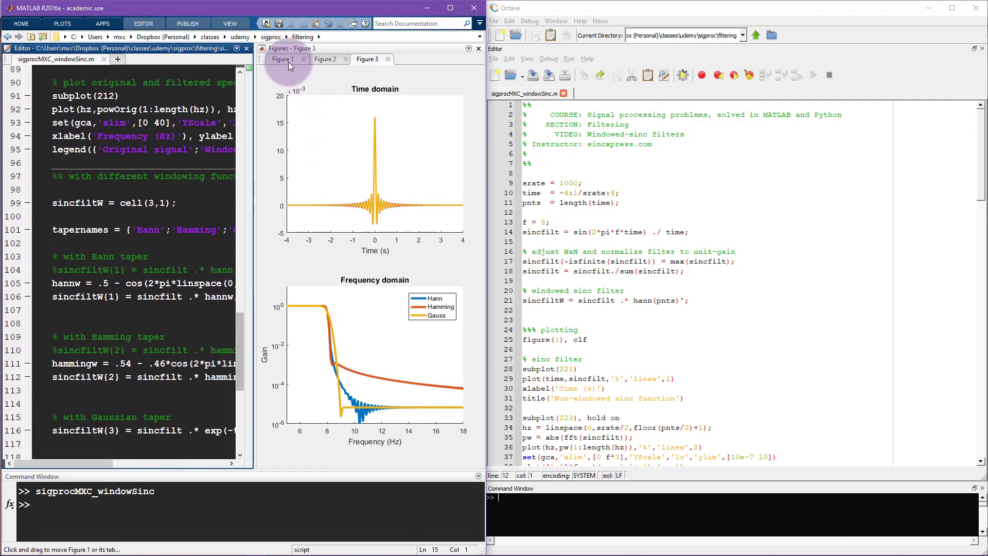
Step: Review Figures 1–3: sinc filters, original vs filtered signal, and Hann/Hamming/Gauss taper comparison
click(282, 59)
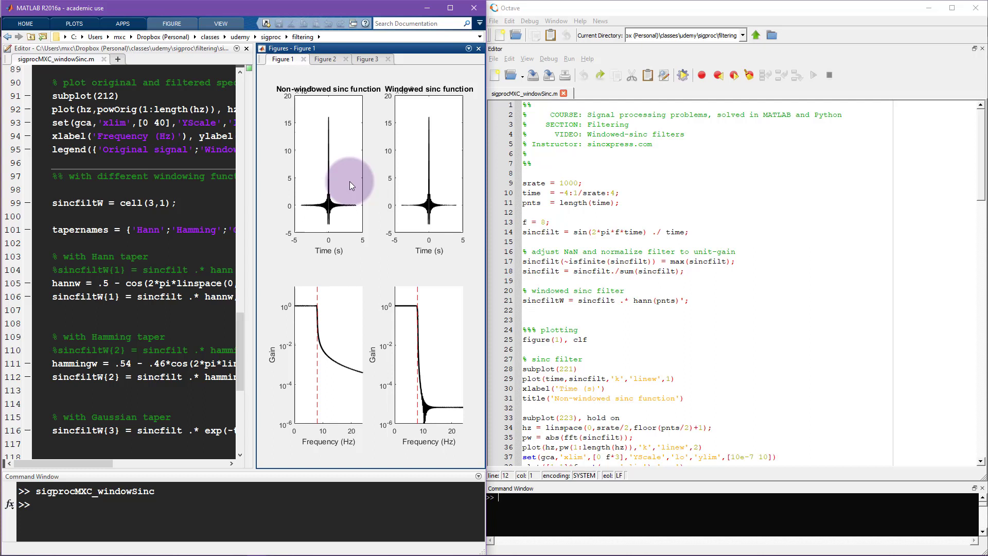
mouse_move(338, 203)
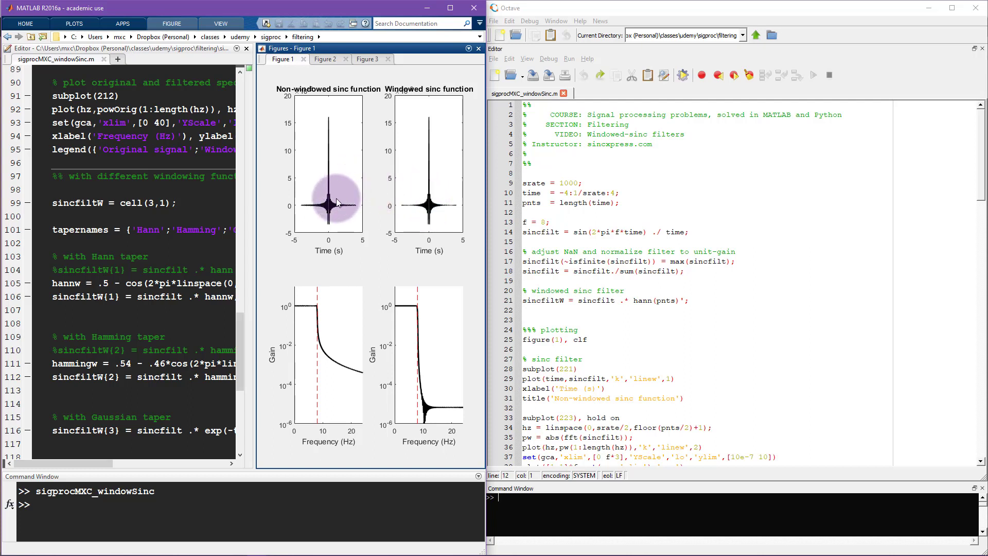
mouse_move(339, 280)
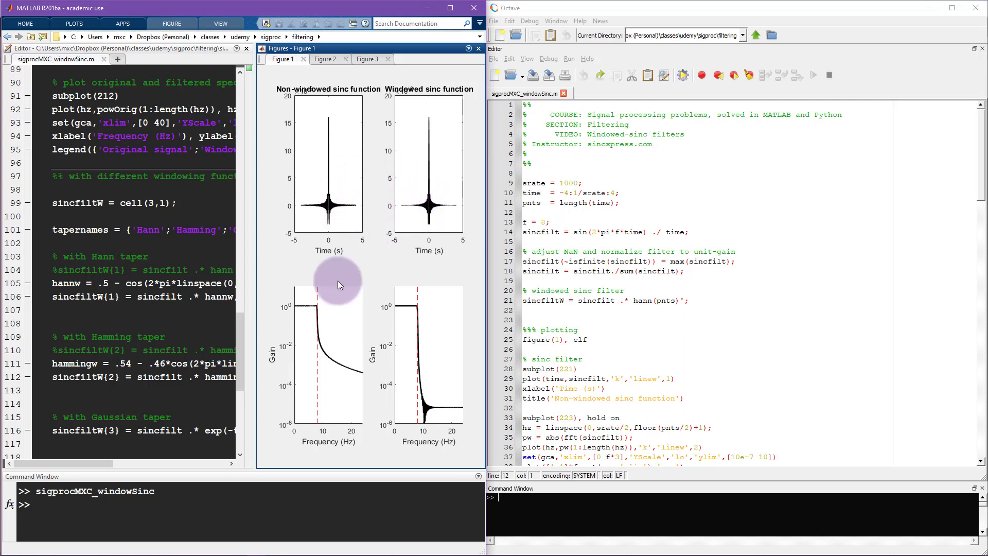
mouse_move(403, 339)
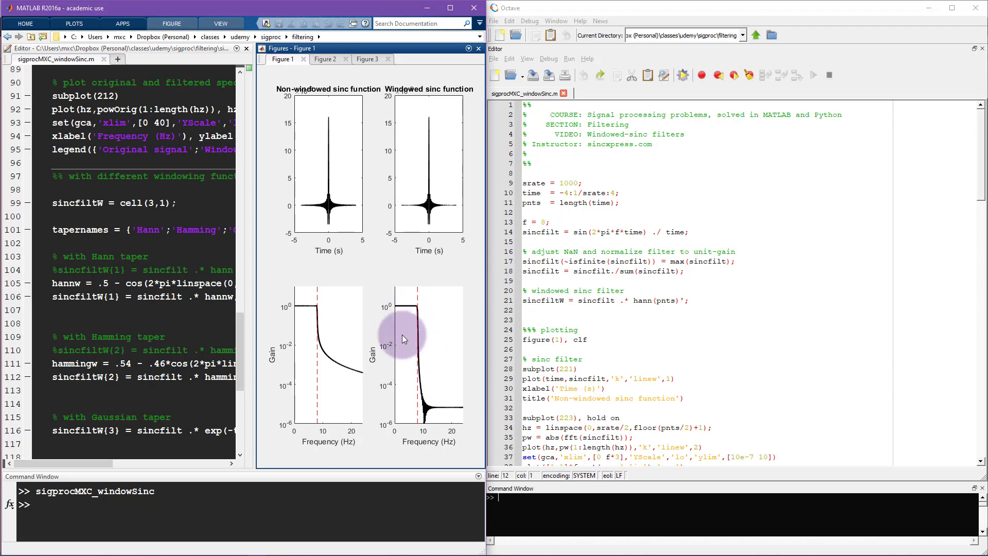
mouse_move(353, 95)
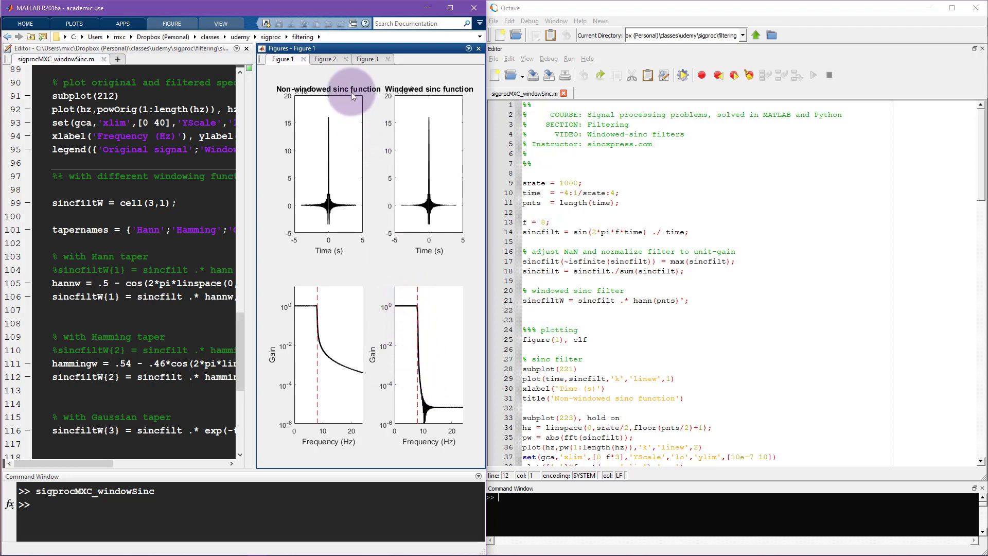
click(324, 59)
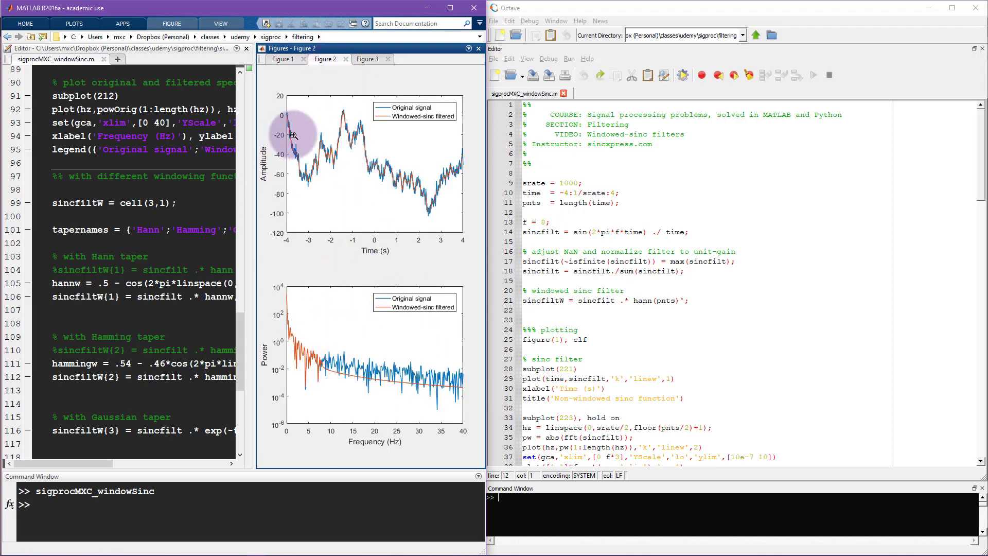
mouse_move(370, 58)
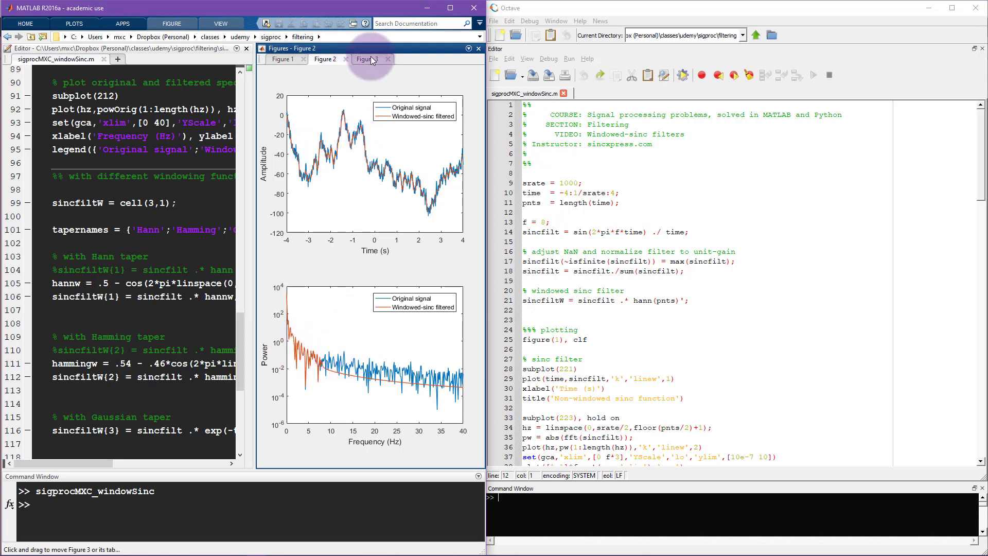
click(367, 59)
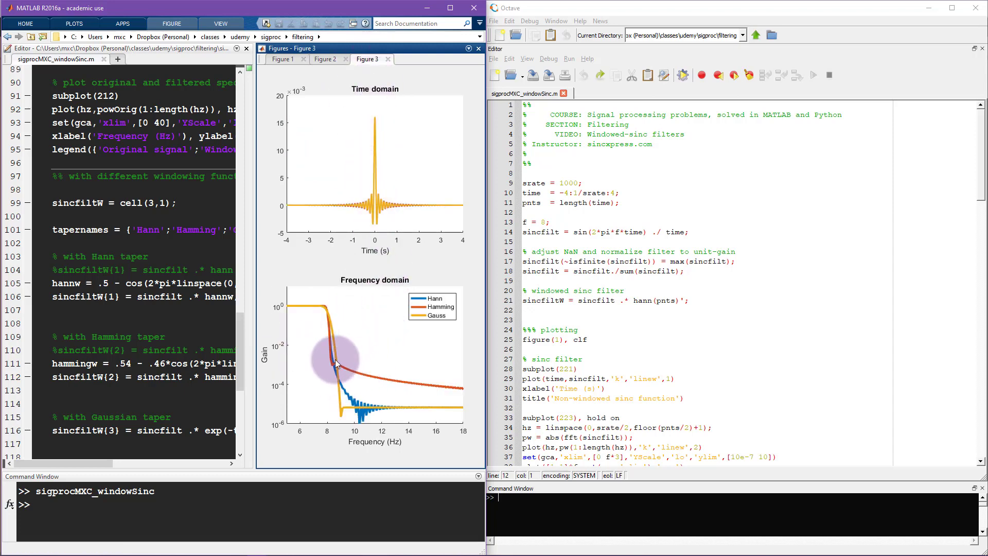
mouse_move(433, 305)
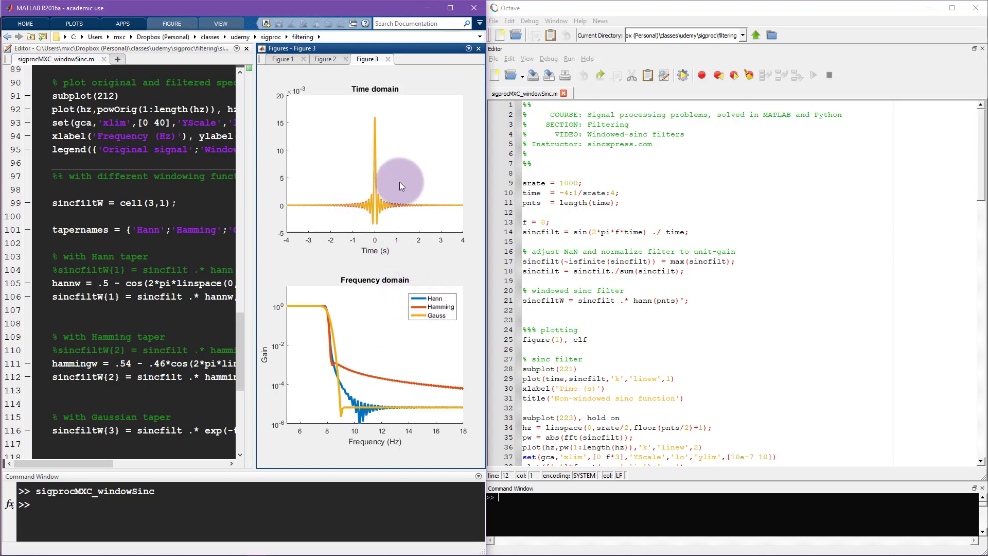
mouse_move(656, 203)
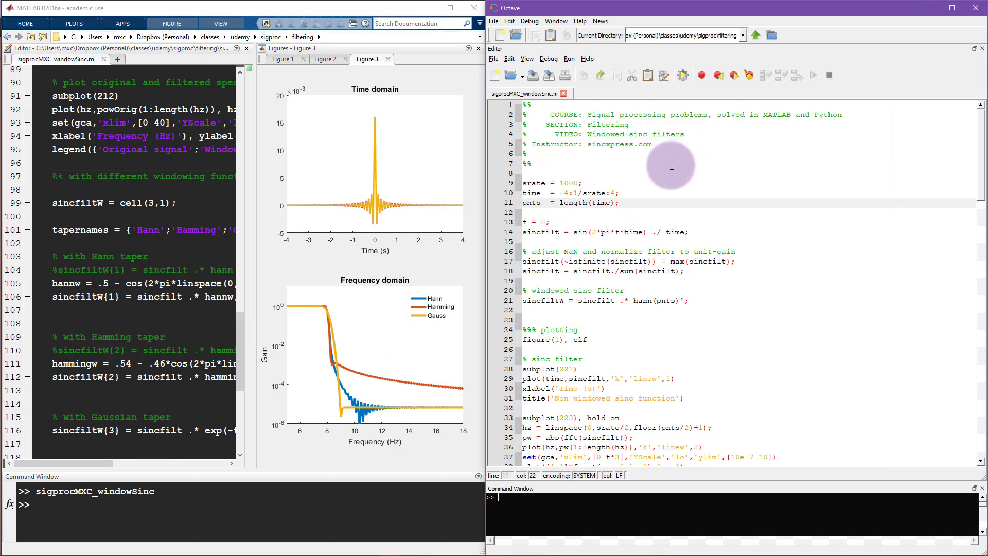
mouse_move(582, 150)
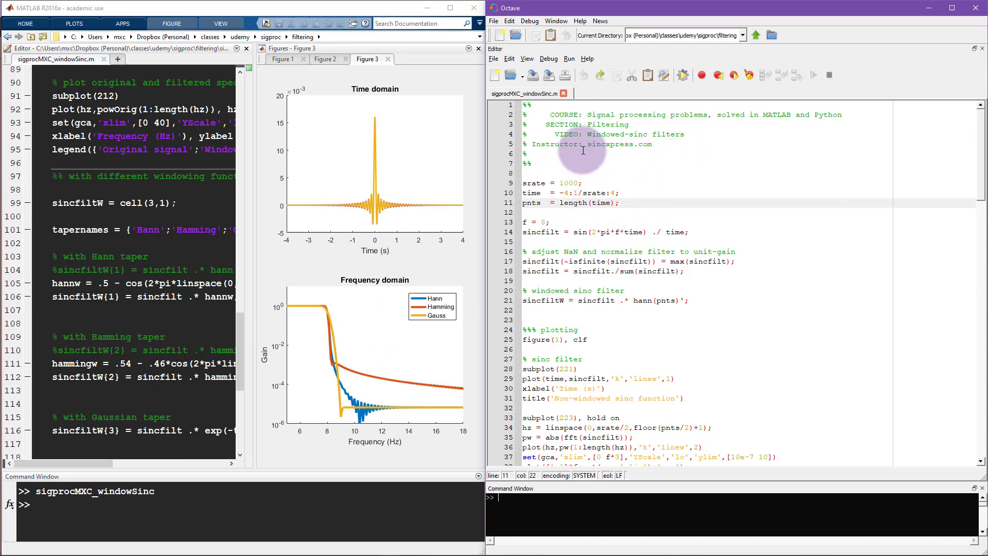
mouse_move(620, 228)
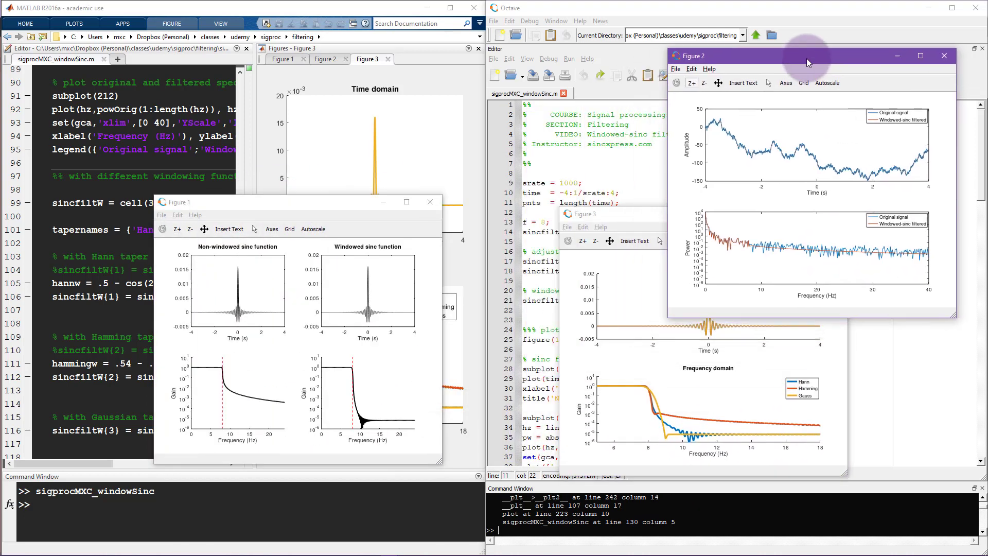
Step: Run the script in Octave and bring MATLAB's sinc-function Figure 1 forward for comparison
click(586, 214)
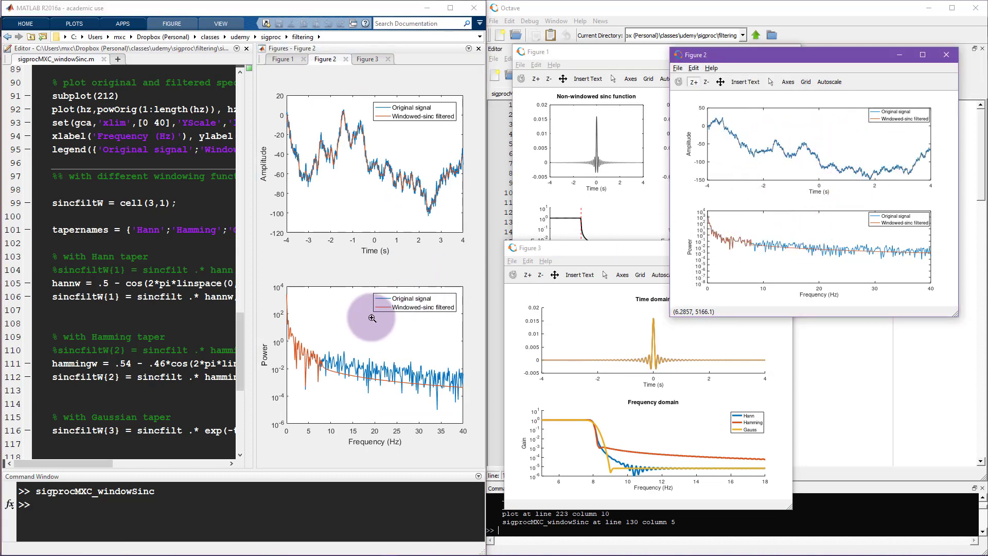
click(282, 59)
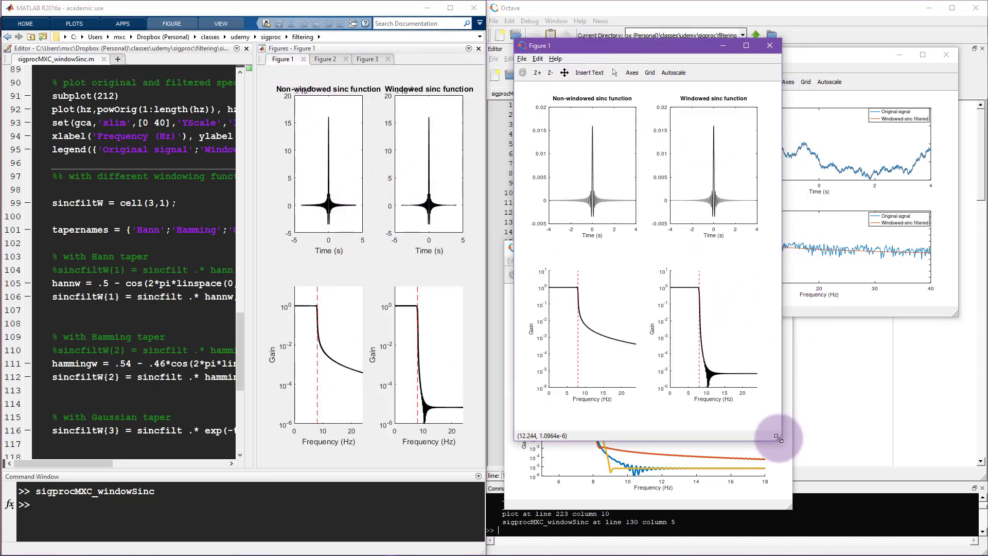
mouse_move(709, 219)
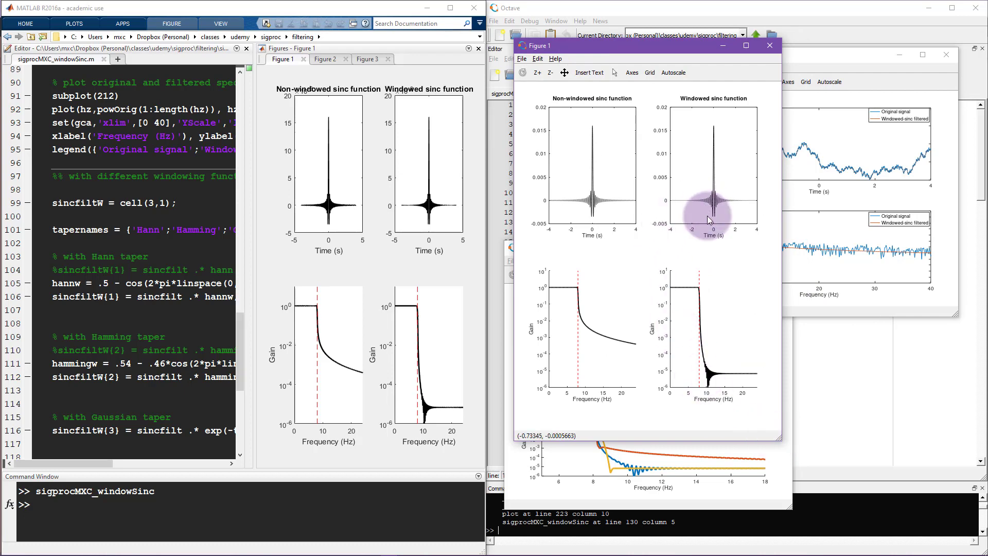
mouse_move(463, 248)
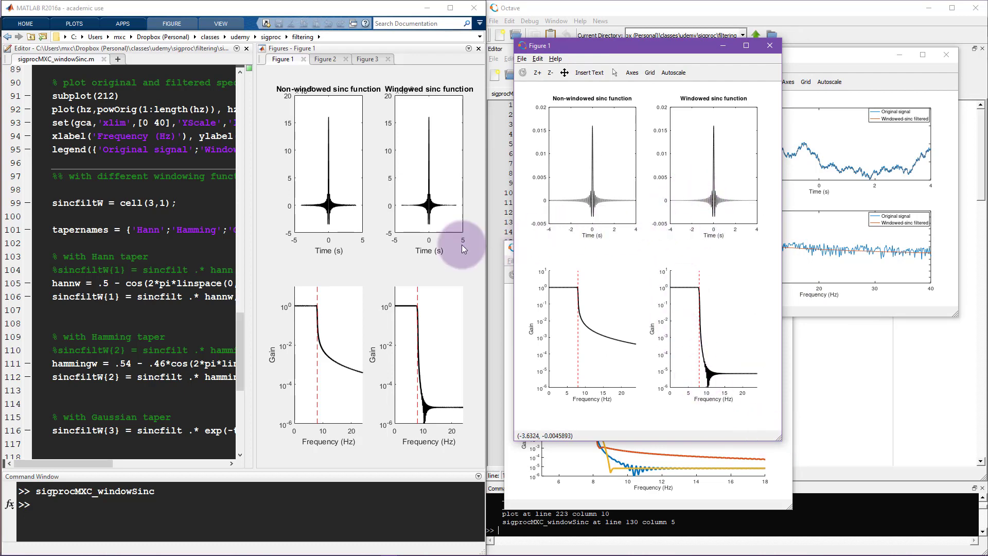
mouse_move(302, 258)
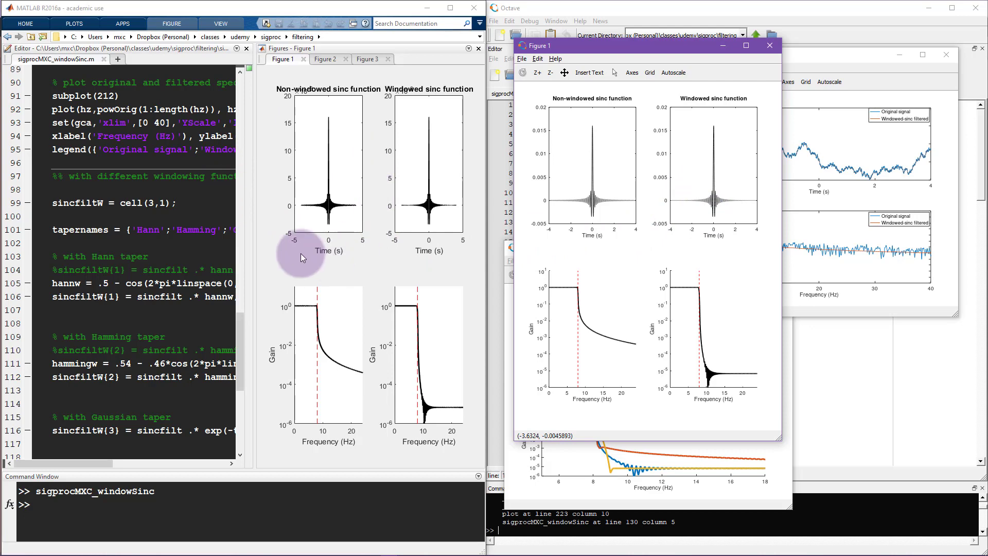
mouse_move(683, 206)
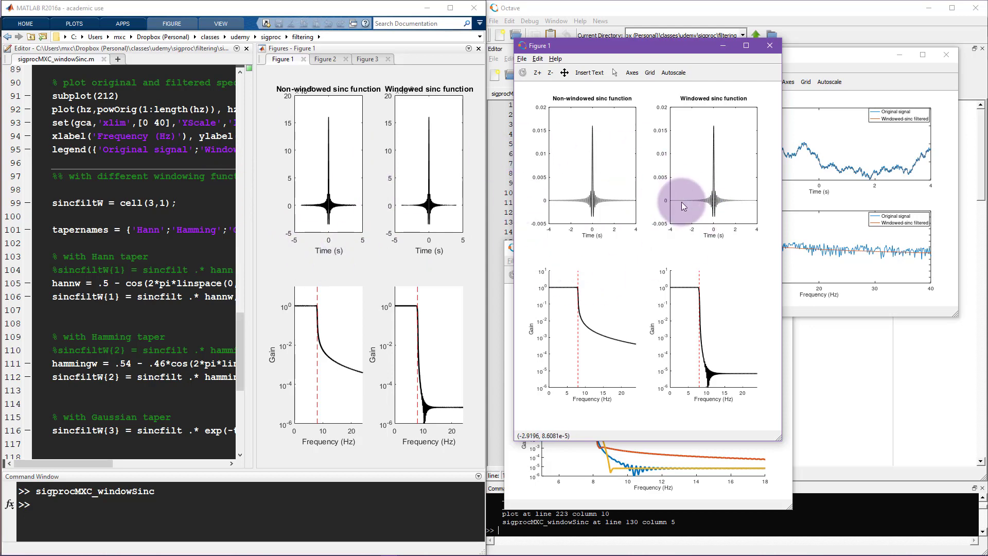
mouse_move(689, 199)
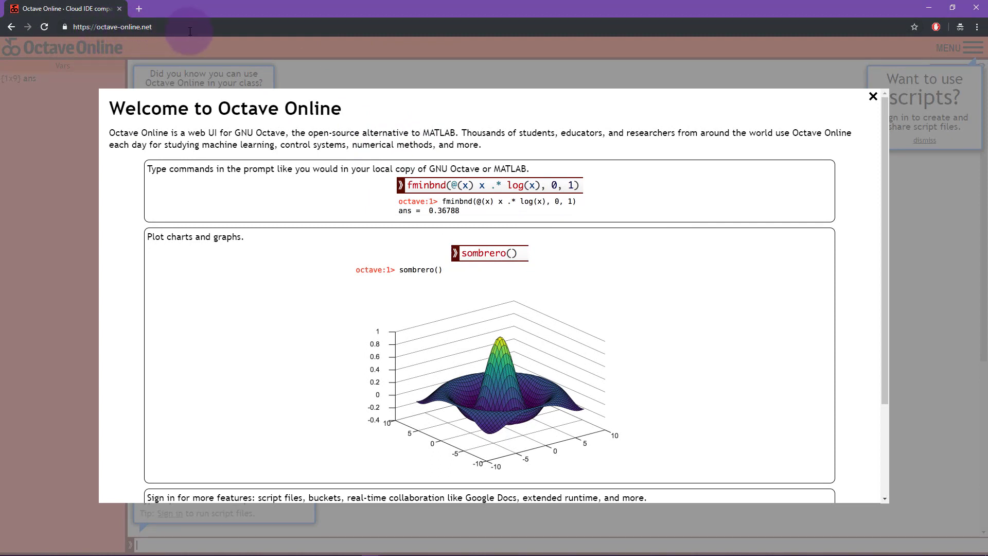
Step: Switch to the browser showing octave-online.net's Welcome dialog with example commands and sombrero plot
double_click(279, 108)
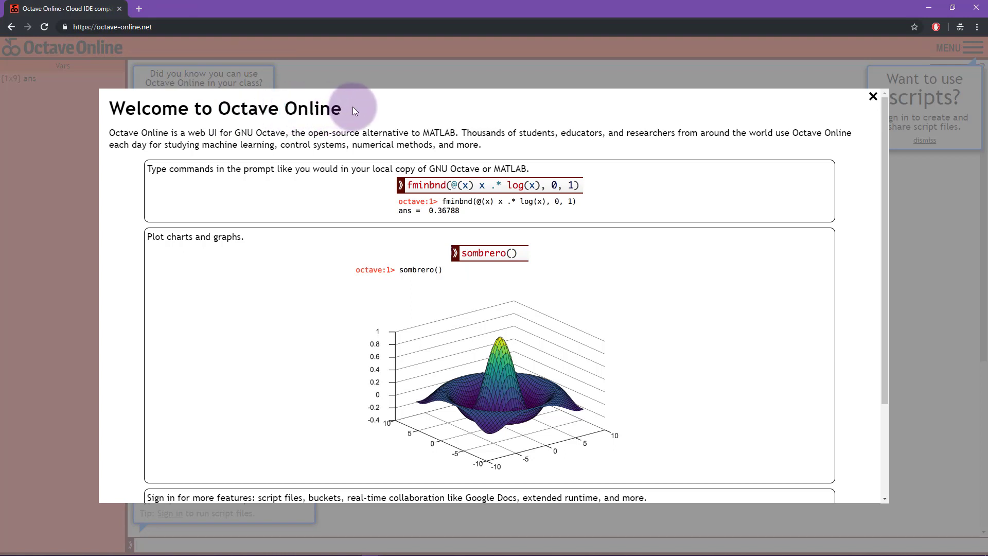
mouse_move(576, 306)
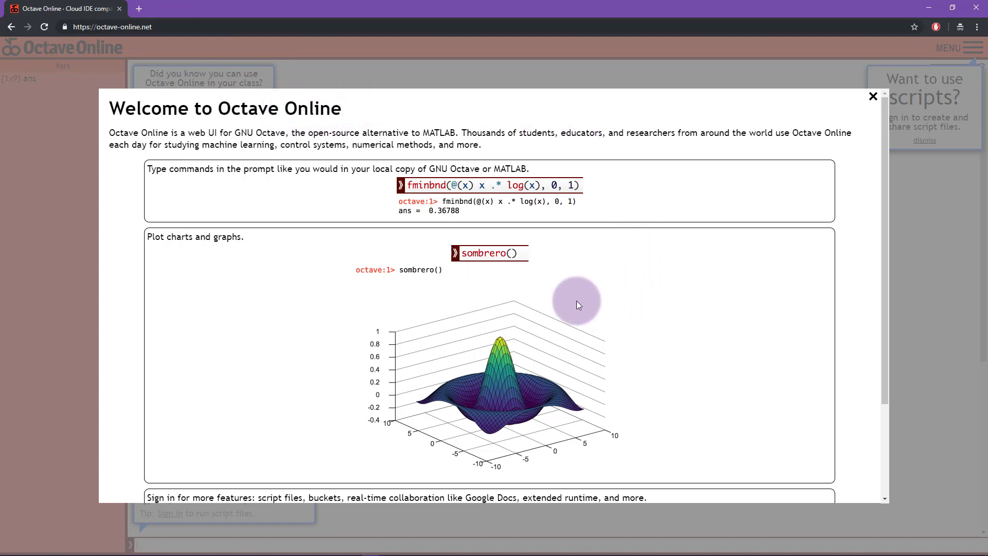
mouse_move(581, 305)
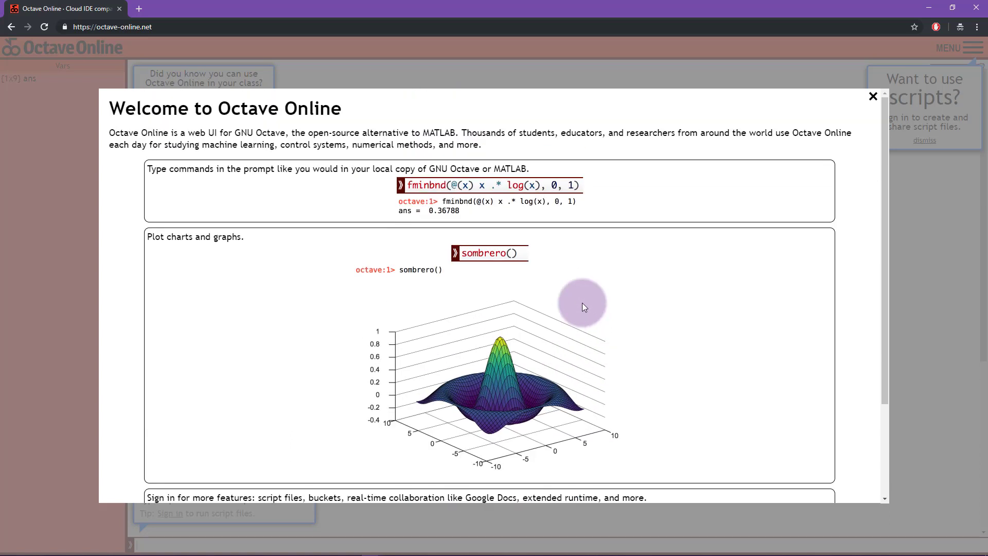
mouse_move(415, 285)
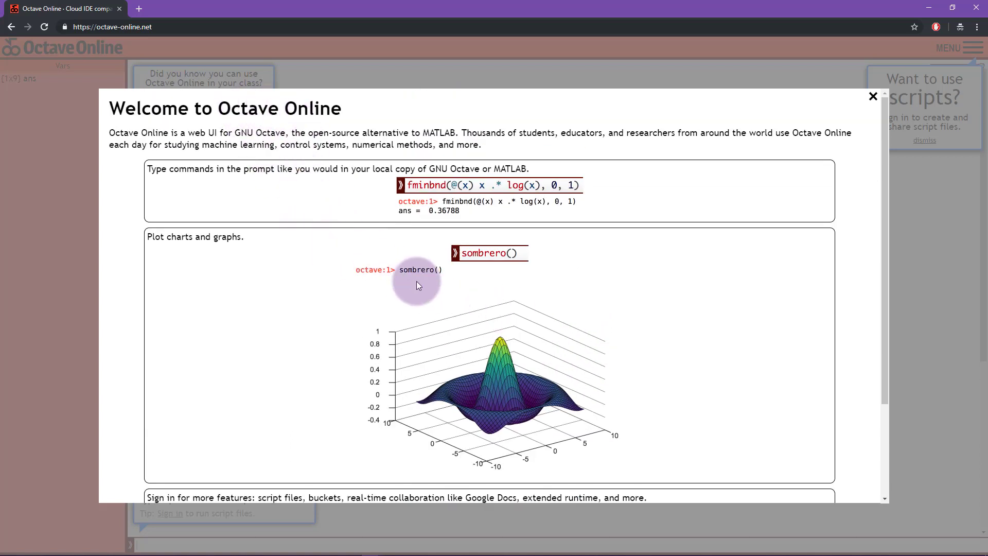
mouse_move(635, 268)
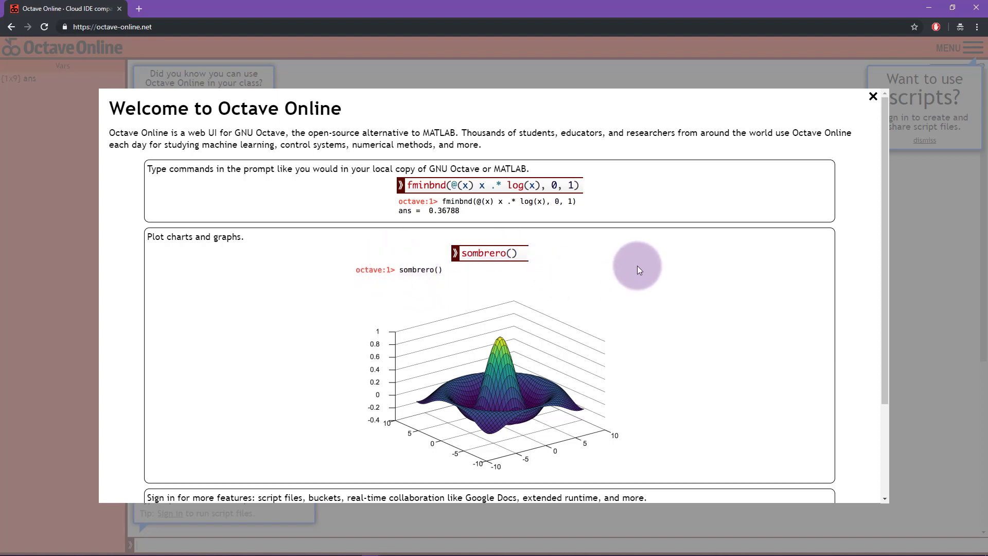
mouse_move(346, 133)
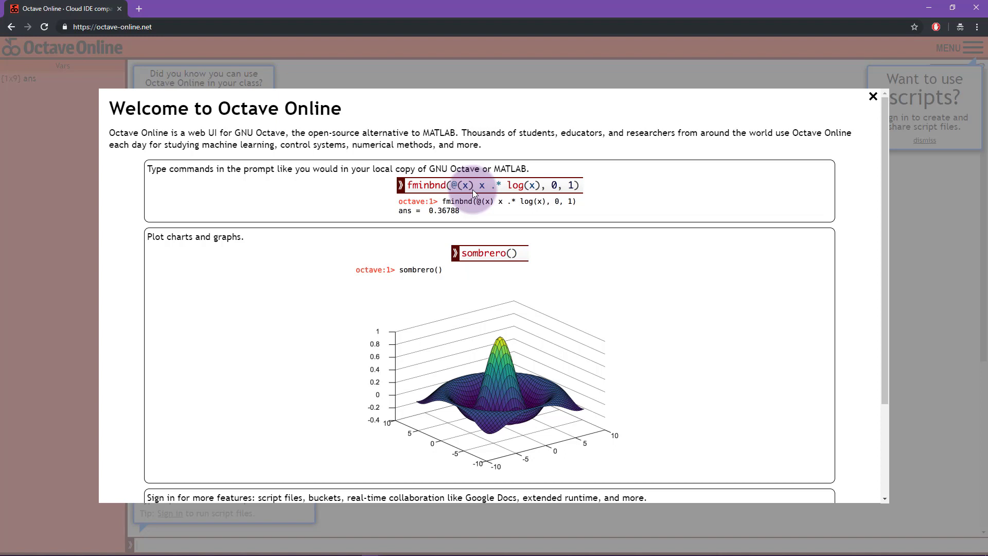
mouse_move(374, 208)
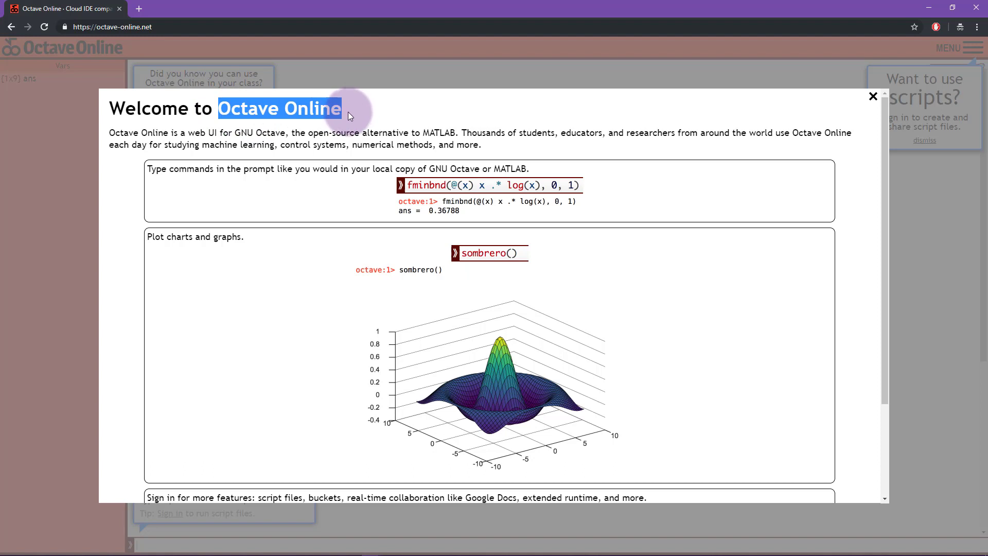
mouse_move(276, 115)
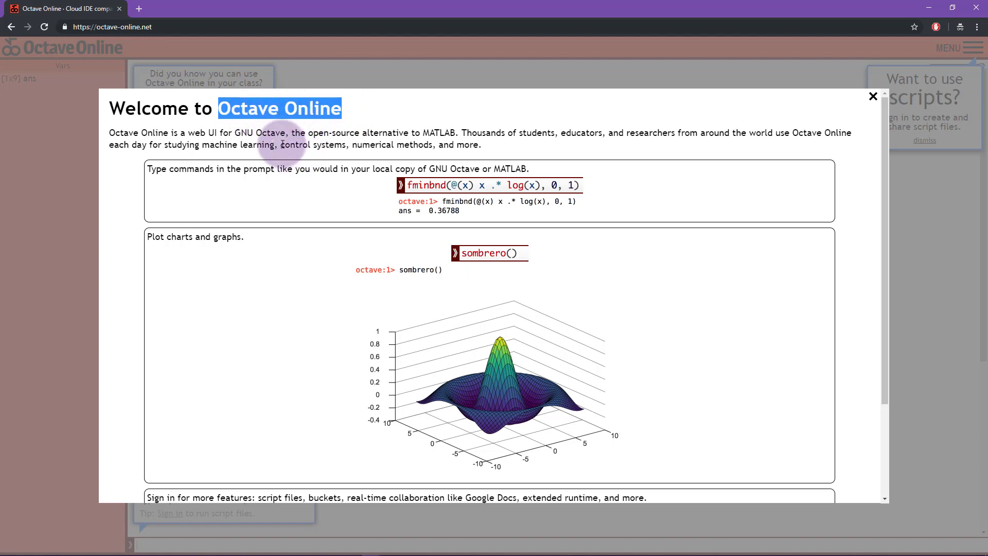
mouse_move(343, 140)
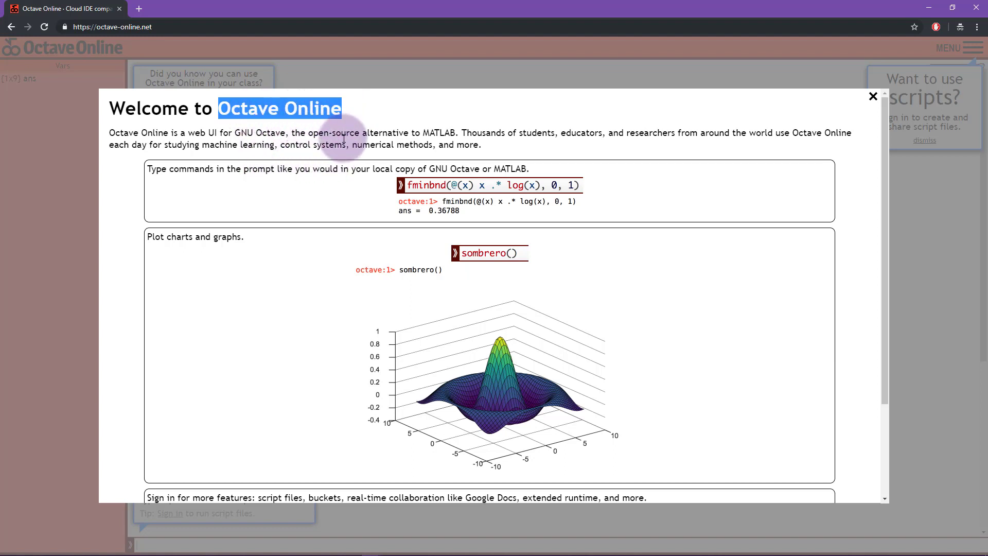
mouse_move(443, 255)
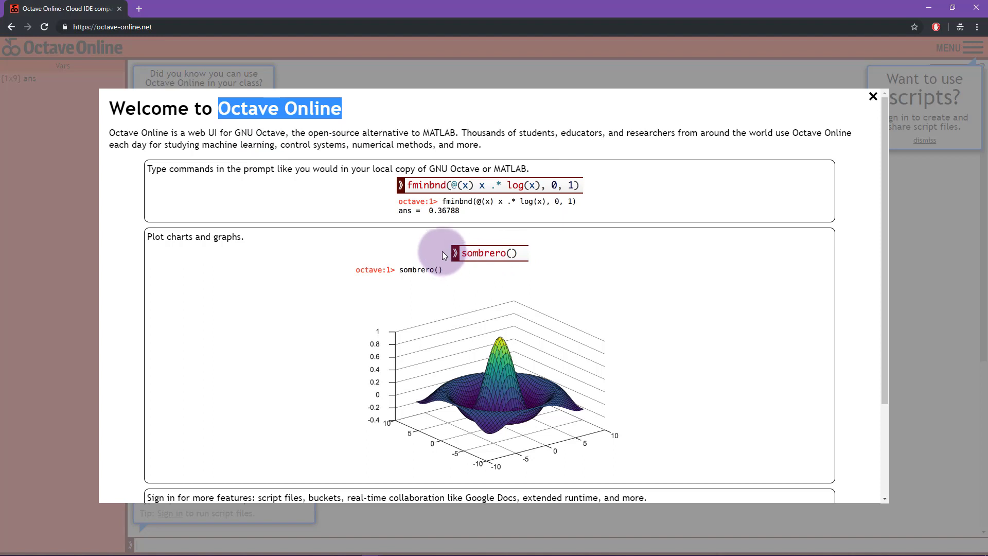
mouse_move(437, 207)
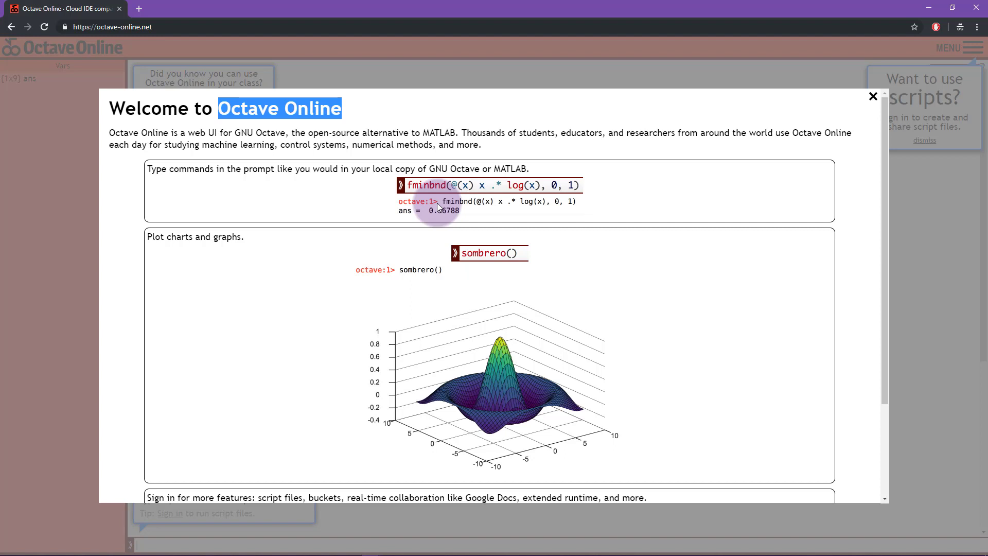
mouse_move(433, 218)
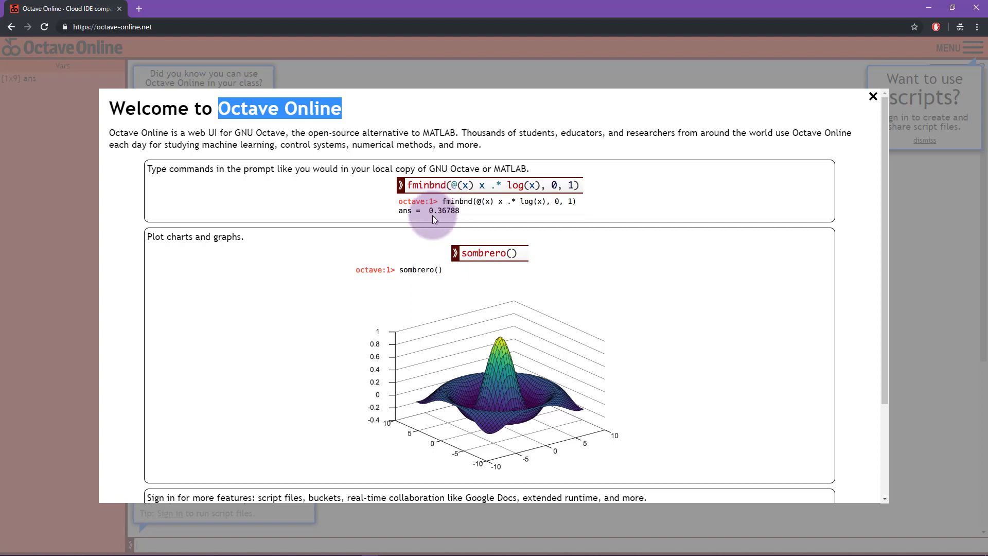
mouse_move(464, 317)
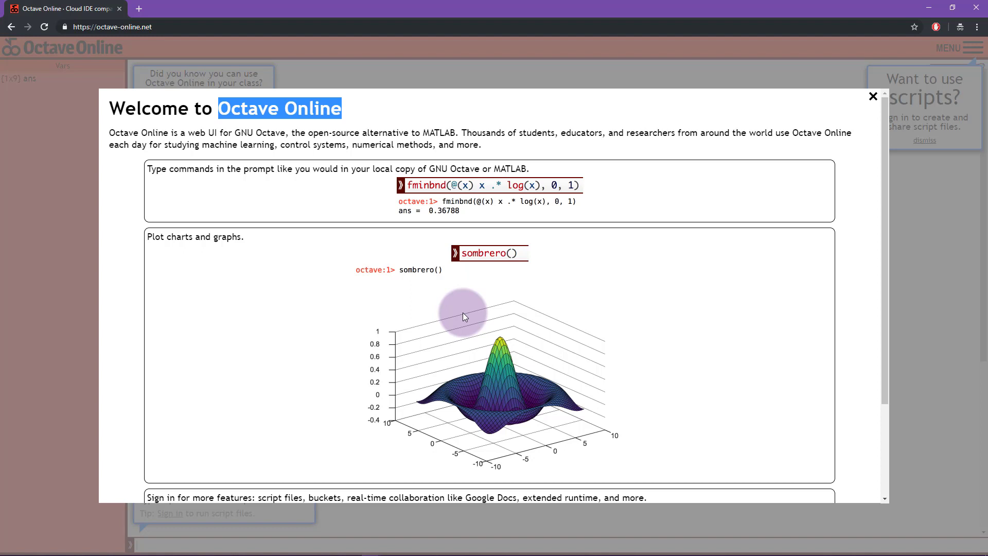
mouse_move(429, 352)
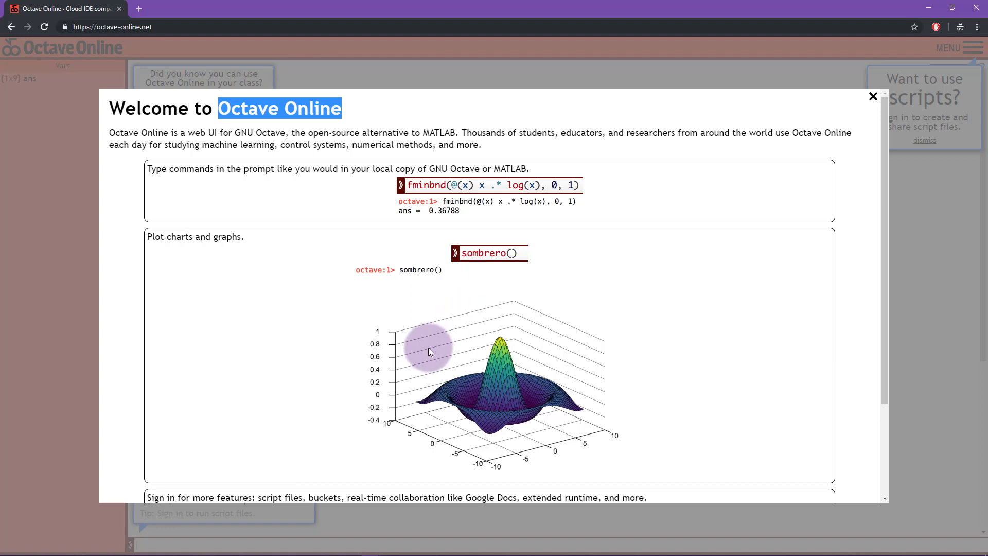